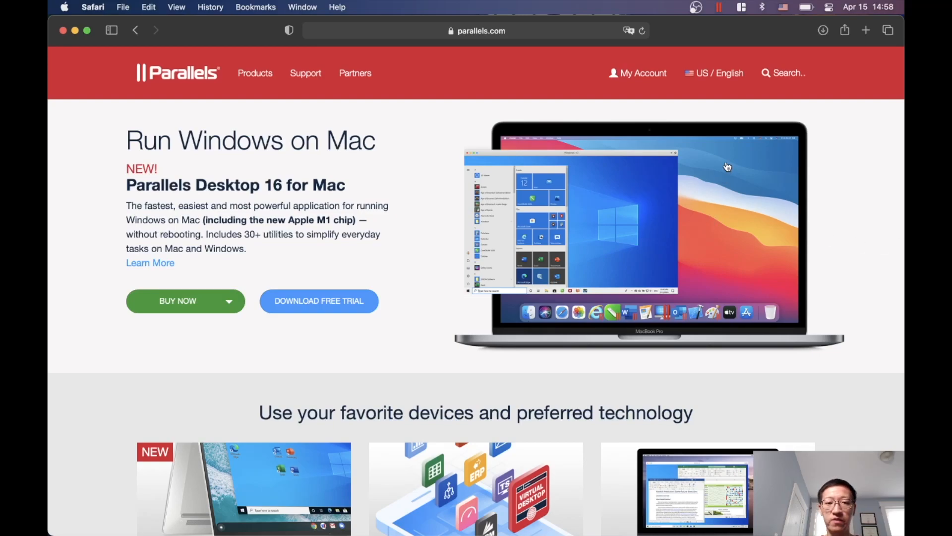
pyautogui.moveTo(592, 222)
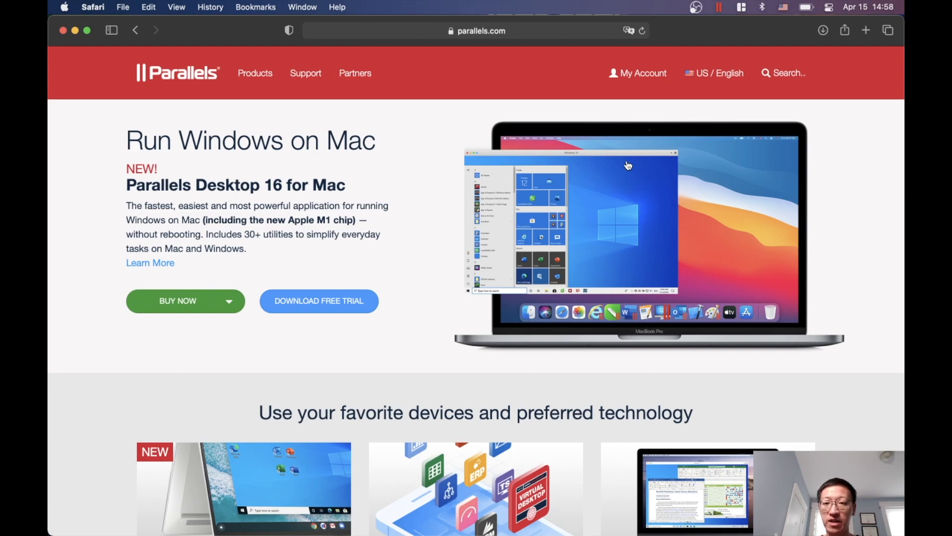
pyautogui.moveTo(251, 260)
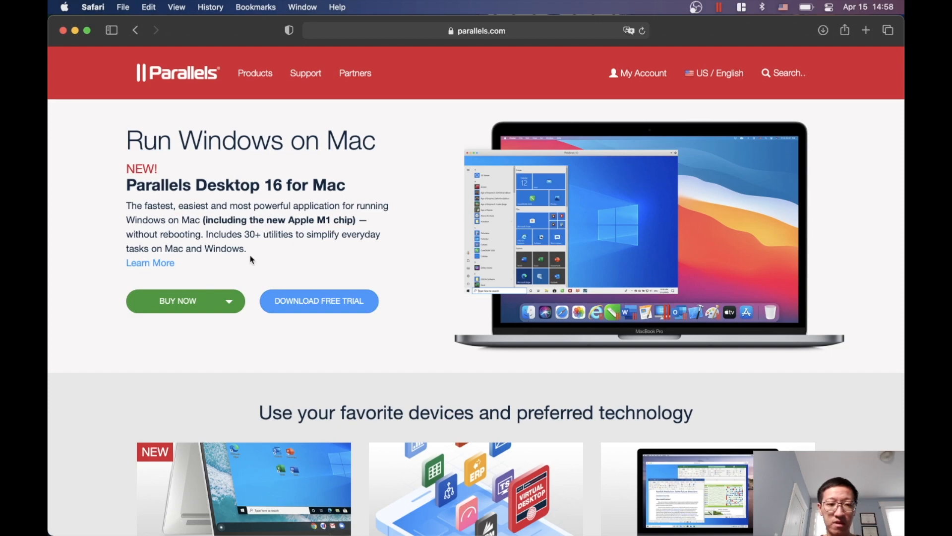
pyautogui.moveTo(257, 245)
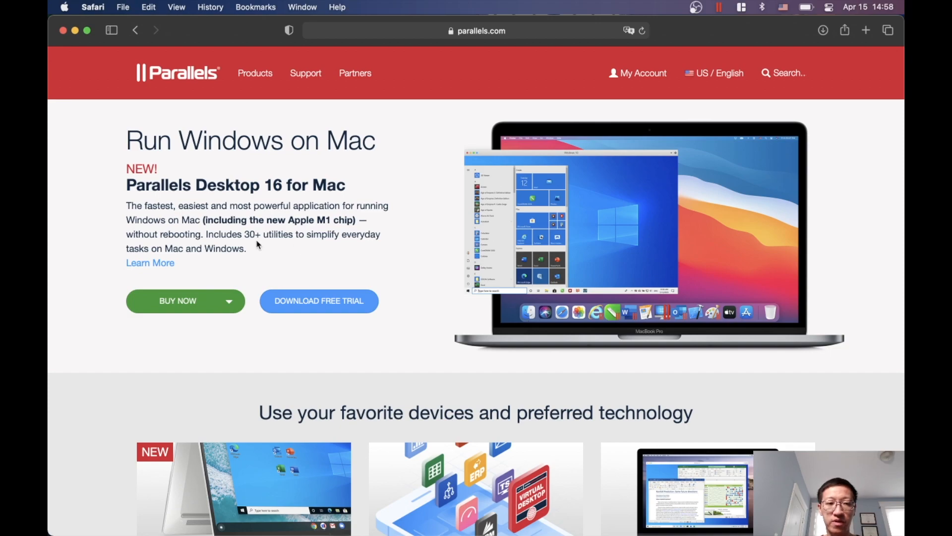
pyautogui.moveTo(200, 99)
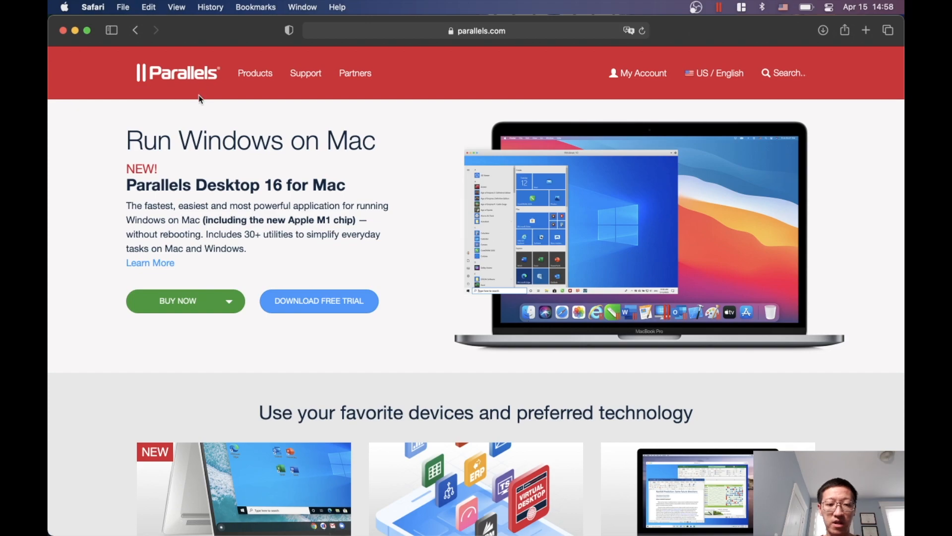
pyautogui.moveTo(236, 135)
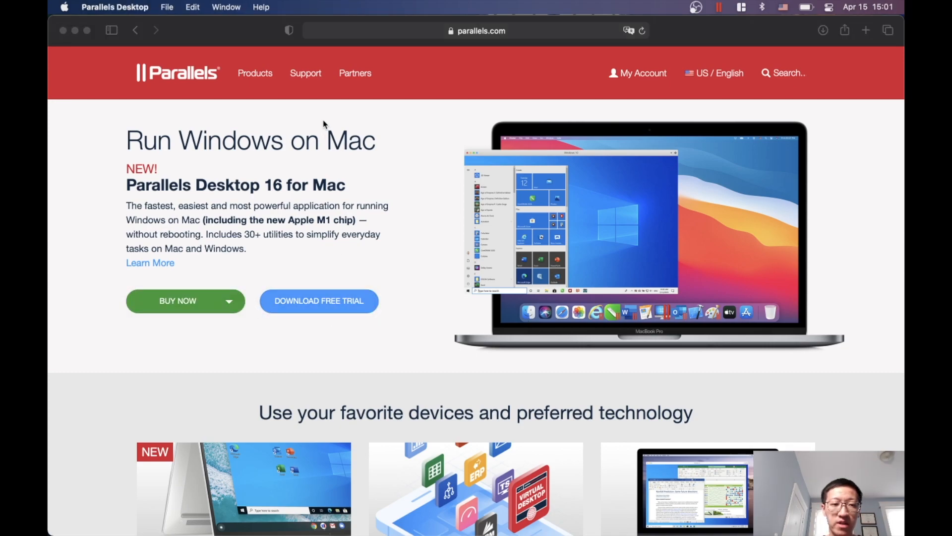
# Start a new virtual machine via File > New and continue past the M1 chip notice
pyautogui.click(167, 7)
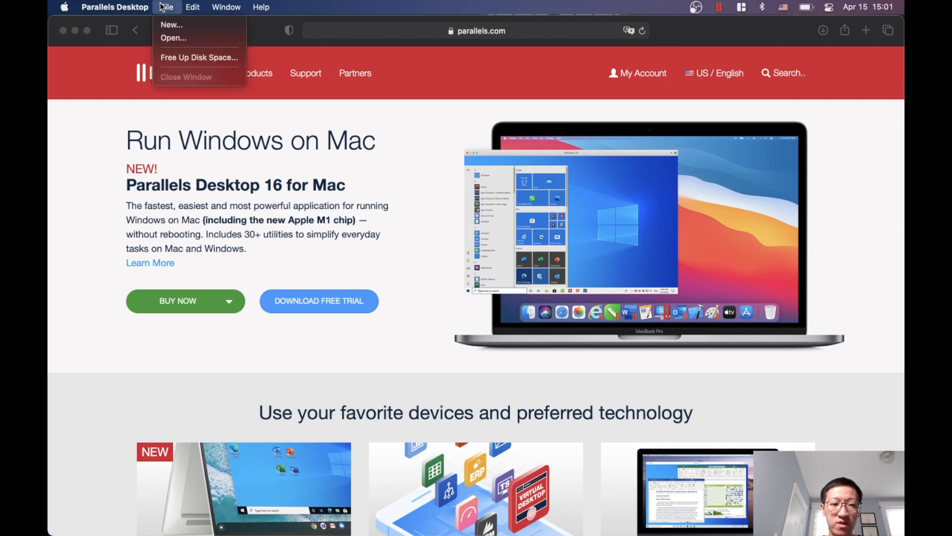
pyautogui.click(167, 7)
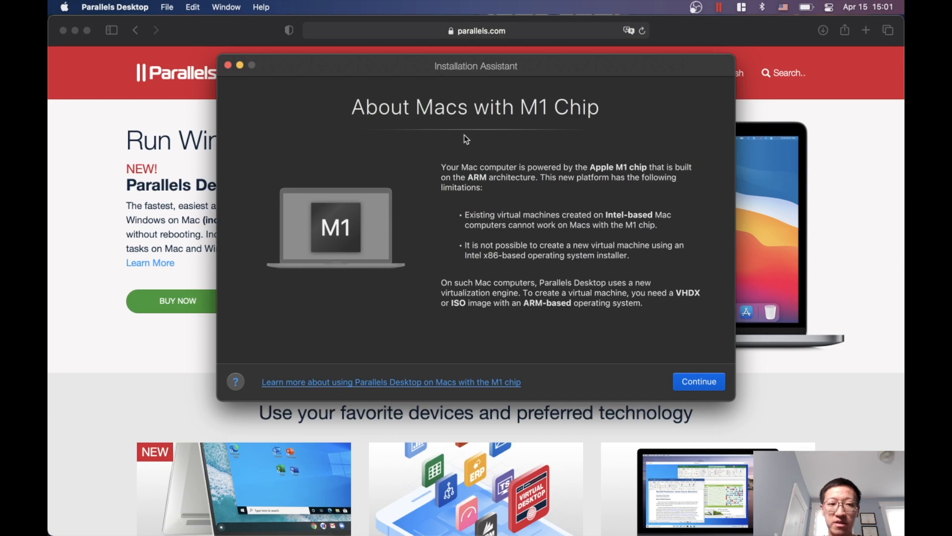
pyautogui.moveTo(525, 135)
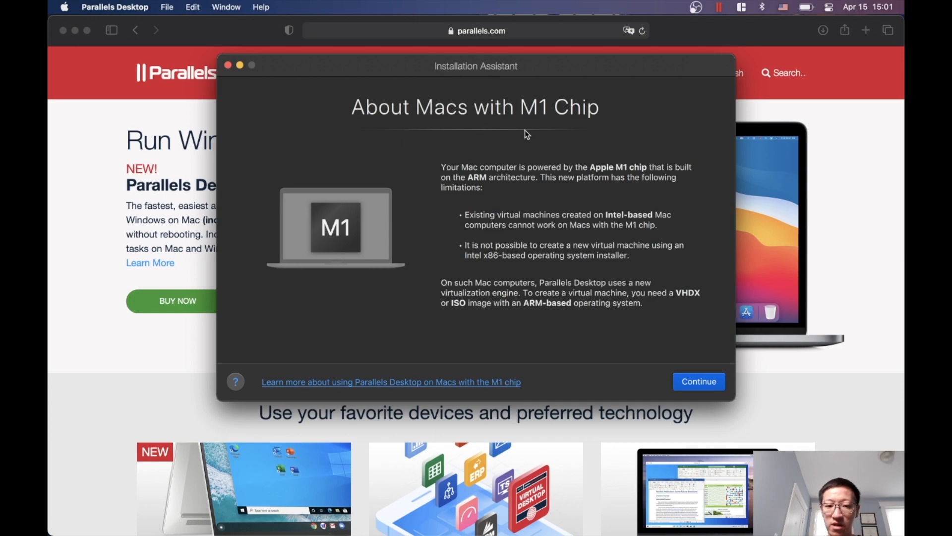
pyautogui.moveTo(565, 170)
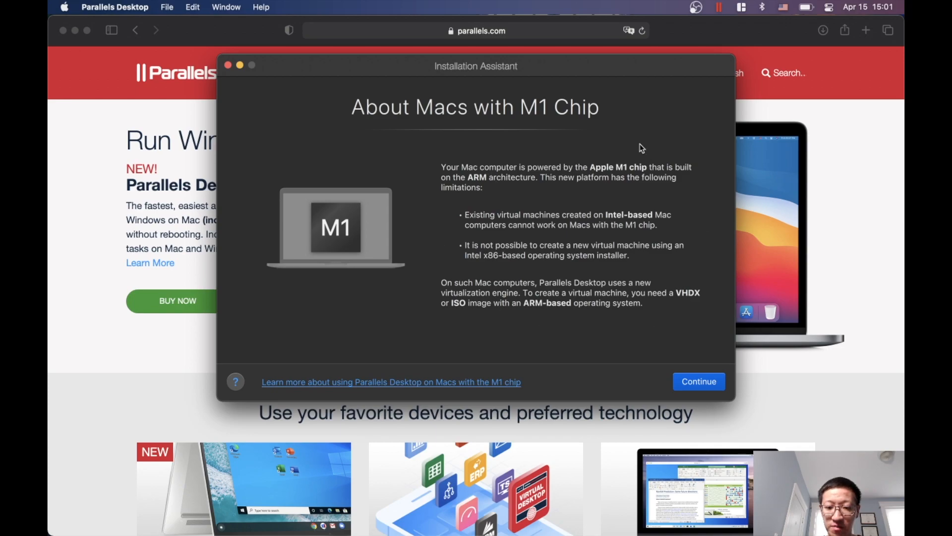
pyautogui.moveTo(682, 308)
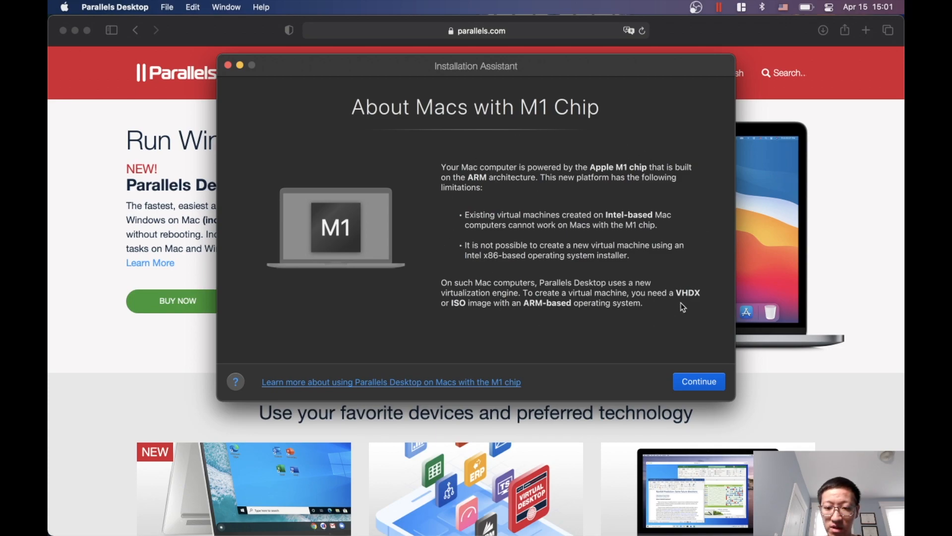
pyautogui.click(699, 381)
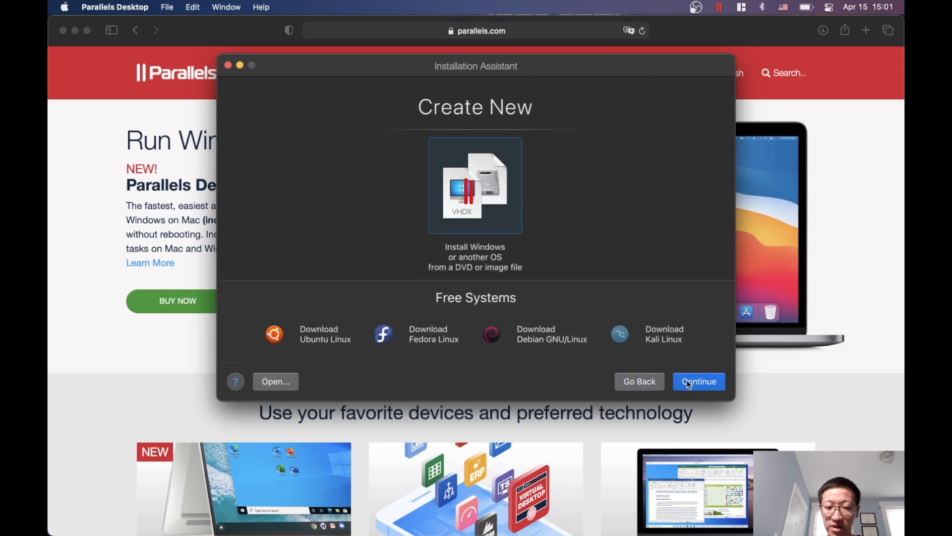
pyautogui.moveTo(542, 377)
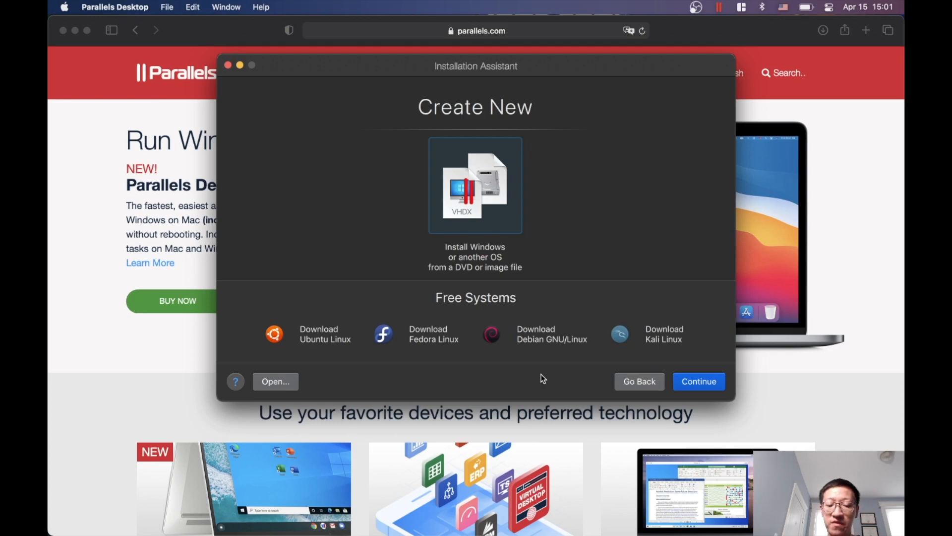
pyautogui.moveTo(464, 359)
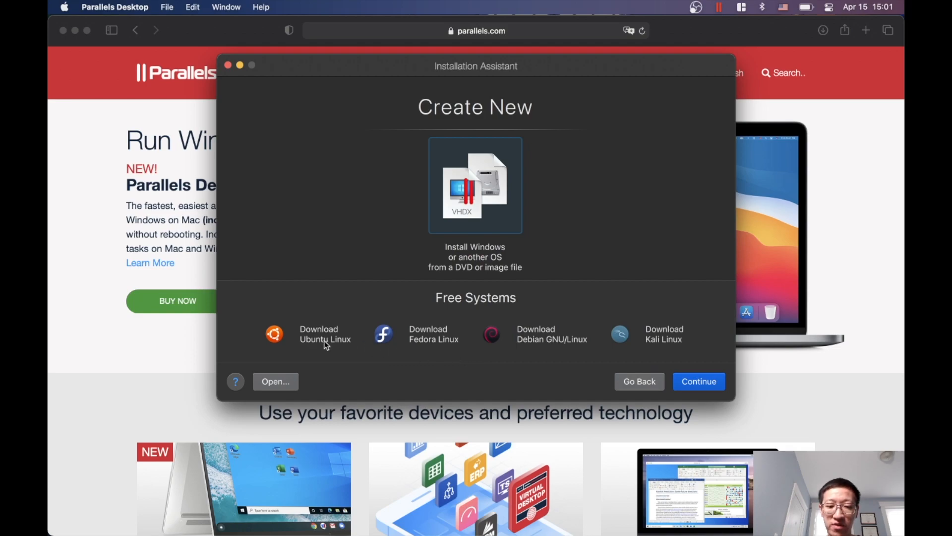
pyautogui.moveTo(541, 343)
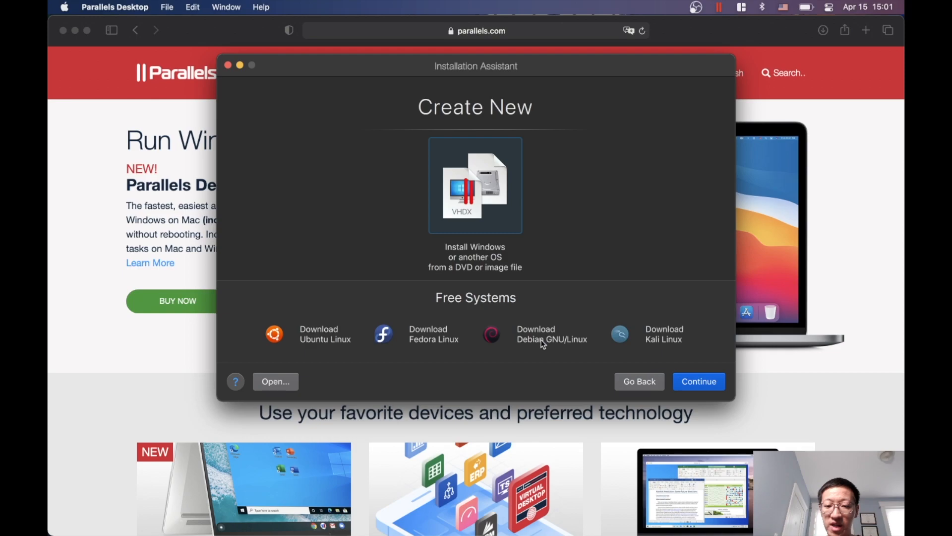
pyautogui.moveTo(676, 342)
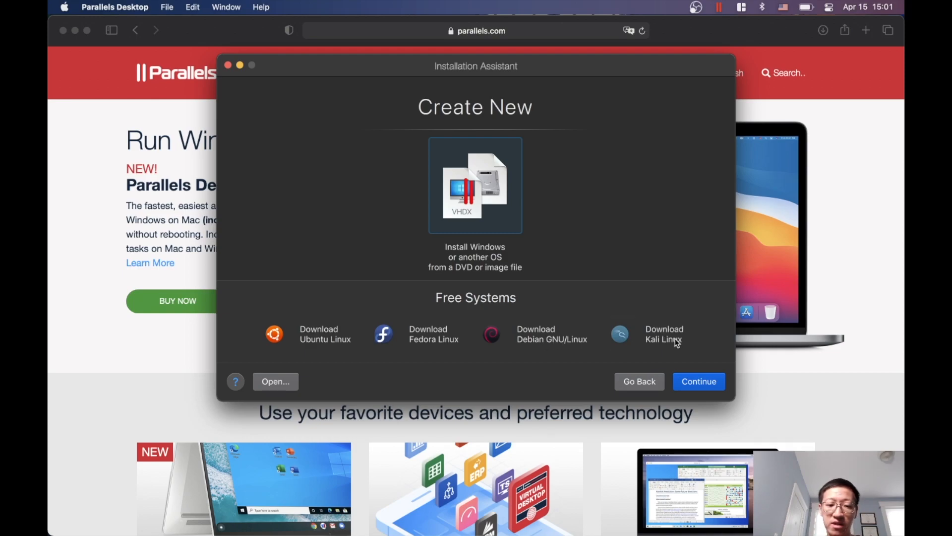
pyautogui.moveTo(362, 361)
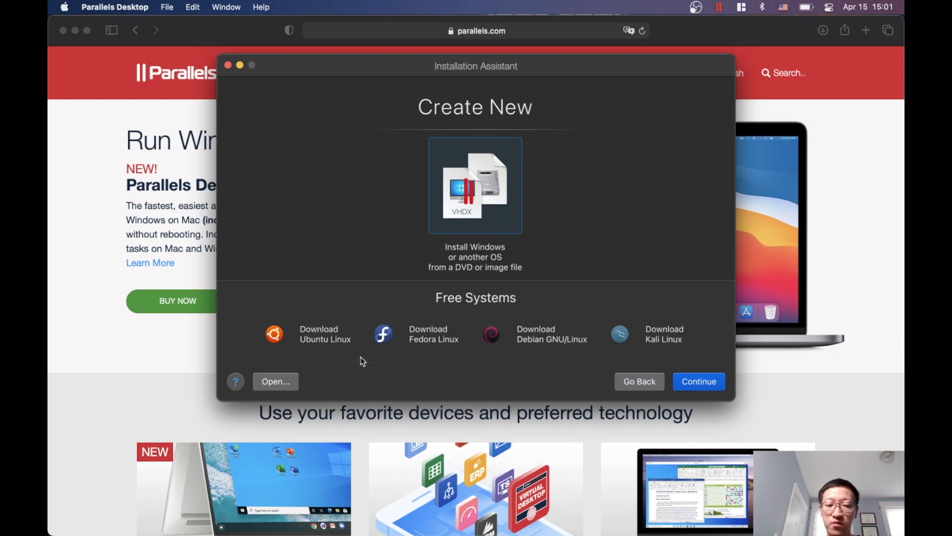
pyautogui.moveTo(324, 345)
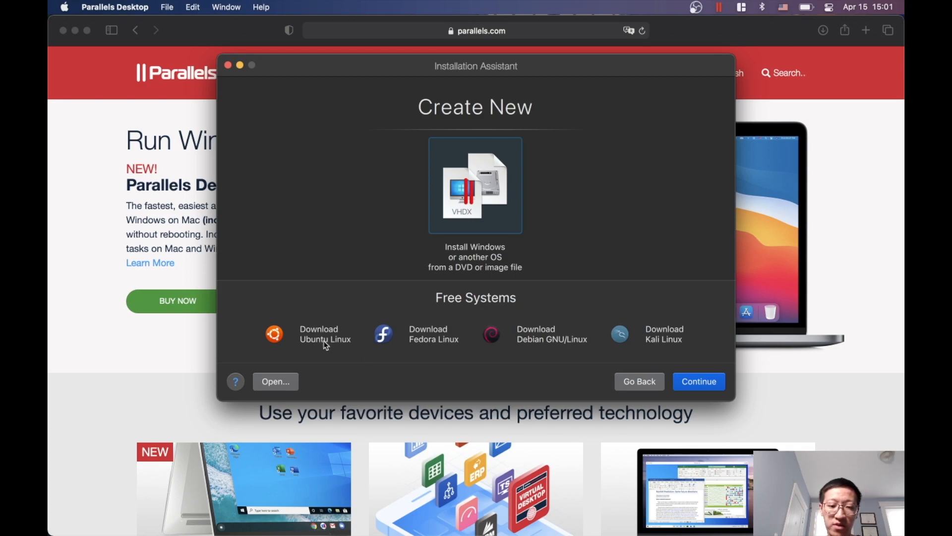
# Choose the free Ubuntu Linux system and start downloading Ubuntu 20.04 ARM64
pyautogui.click(274, 333)
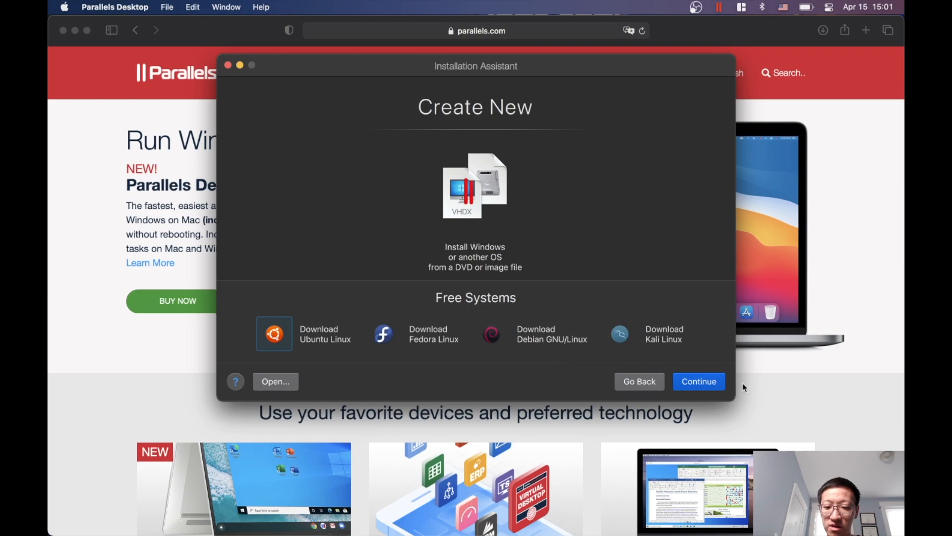
pyautogui.click(275, 334)
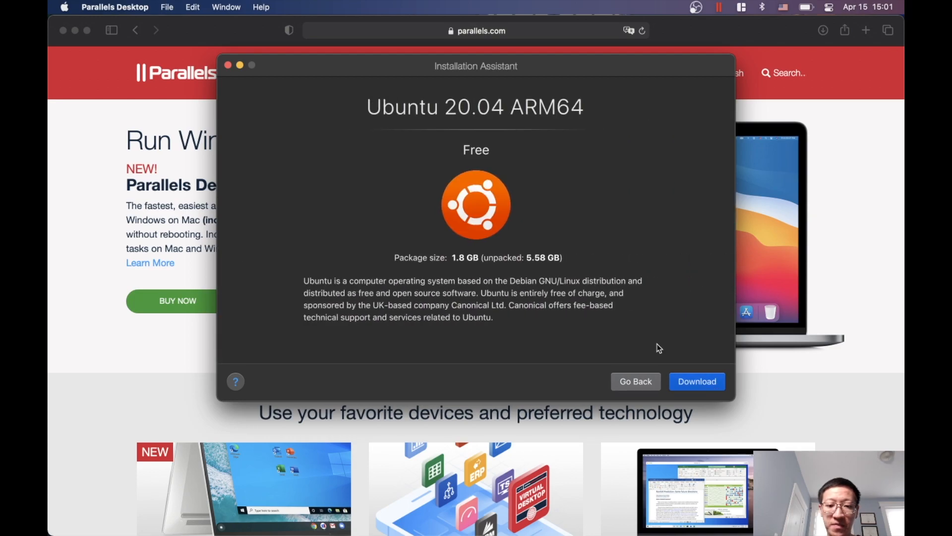
pyautogui.moveTo(644, 332)
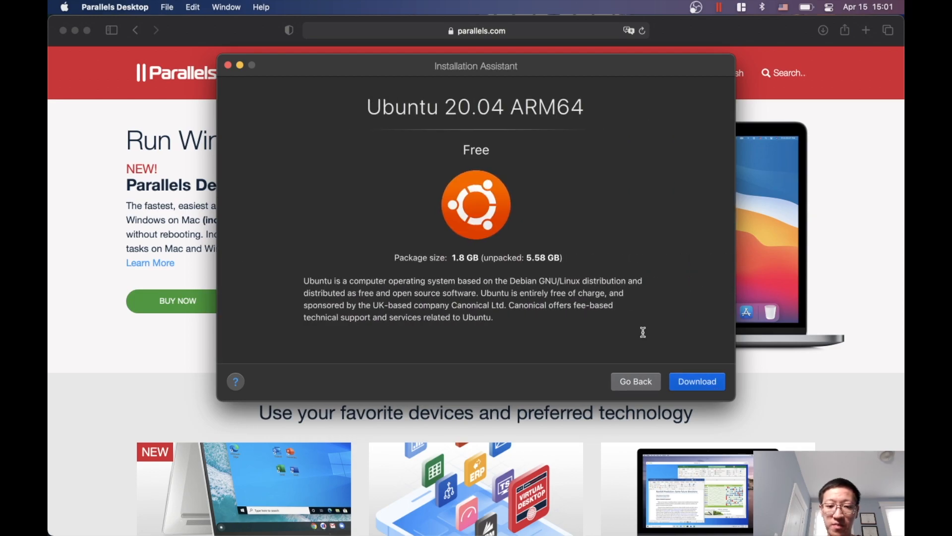
pyautogui.moveTo(453, 149)
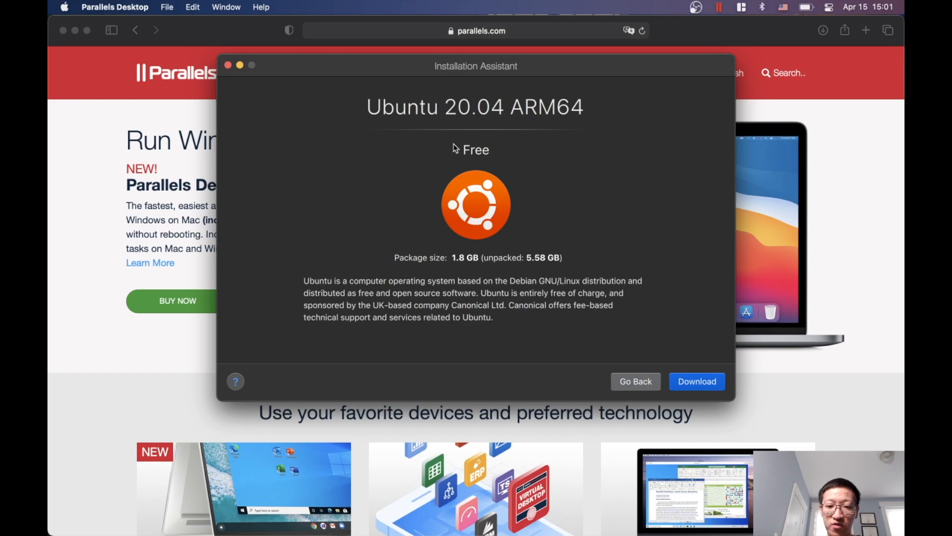
pyautogui.moveTo(477, 264)
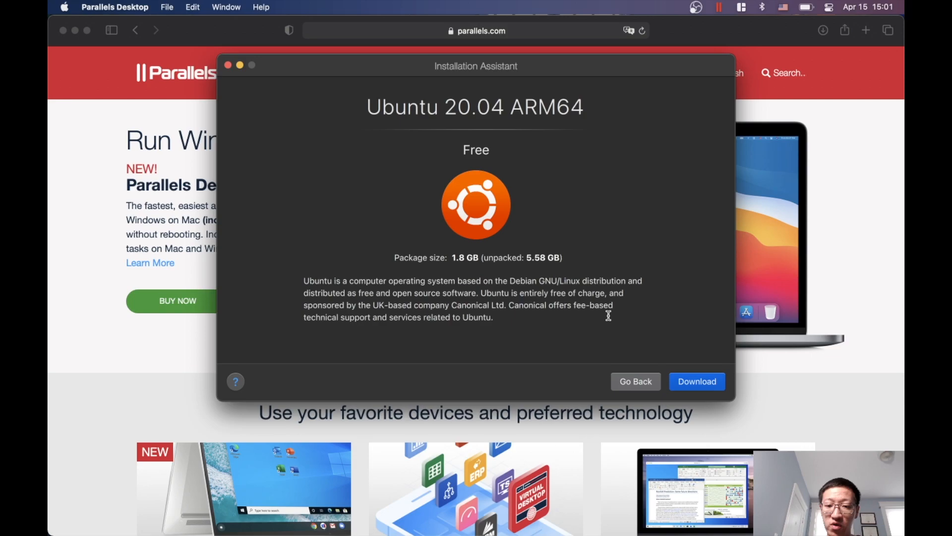
pyautogui.click(697, 381)
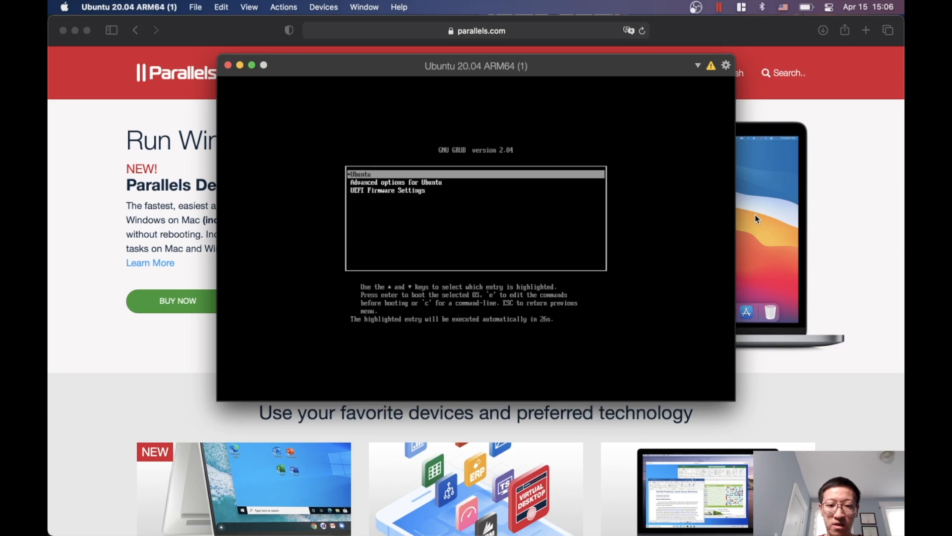
# Halt the GRUB countdown and boot into Ubuntu
pyautogui.press('Down')
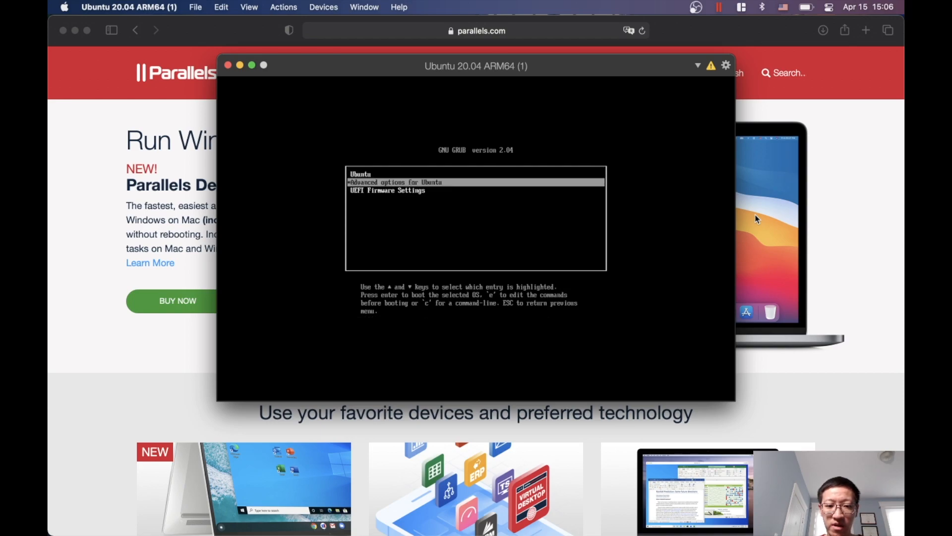
pyautogui.press('Return')
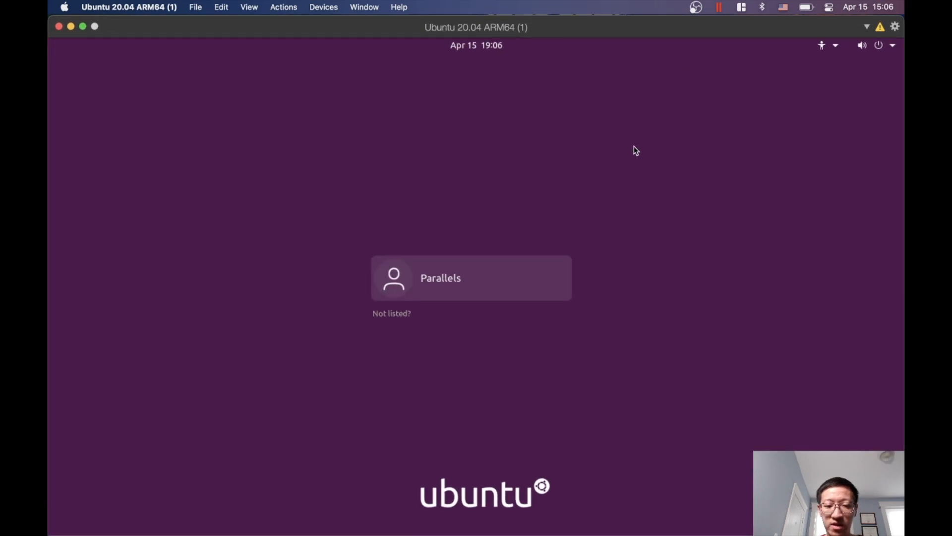
pyautogui.moveTo(541, 285)
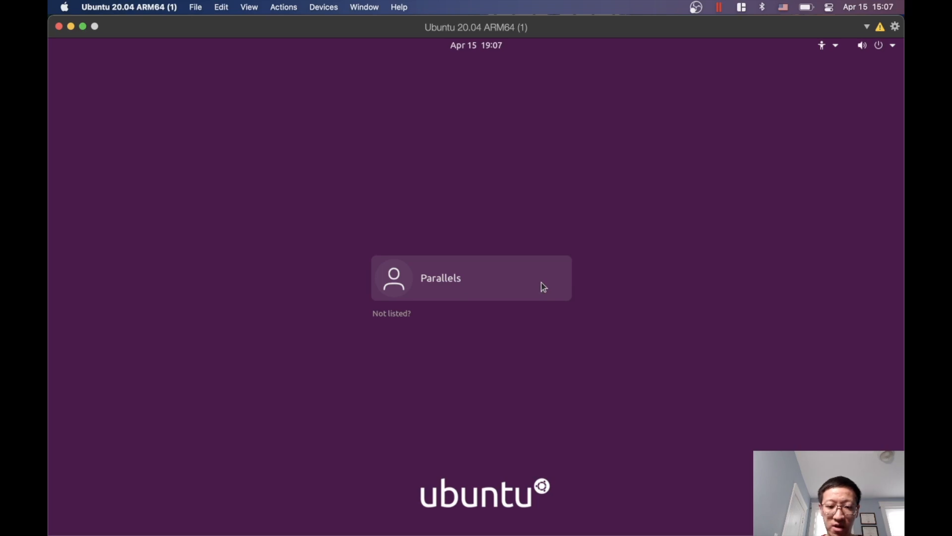
# Select the Parallels user account and enter and confirm a new password
pyautogui.click(470, 278)
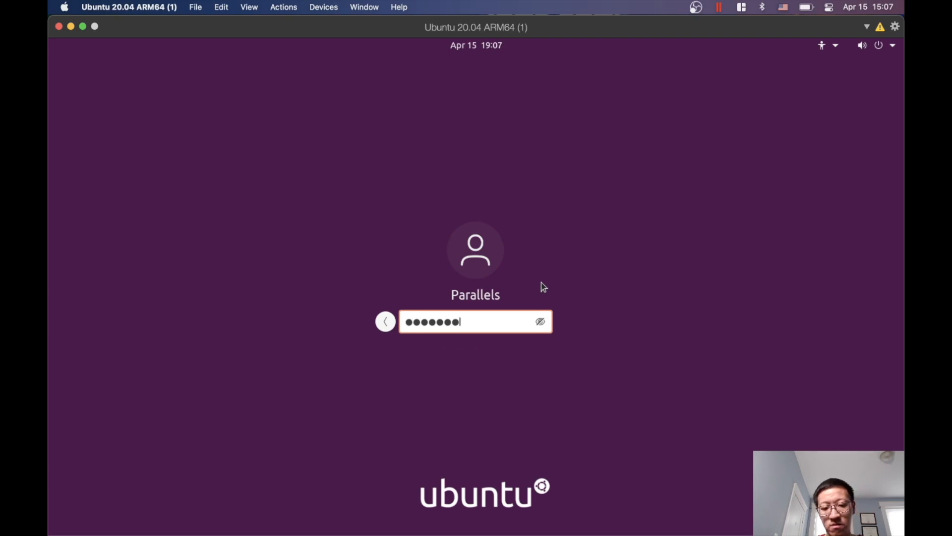
pyautogui.press('Return')
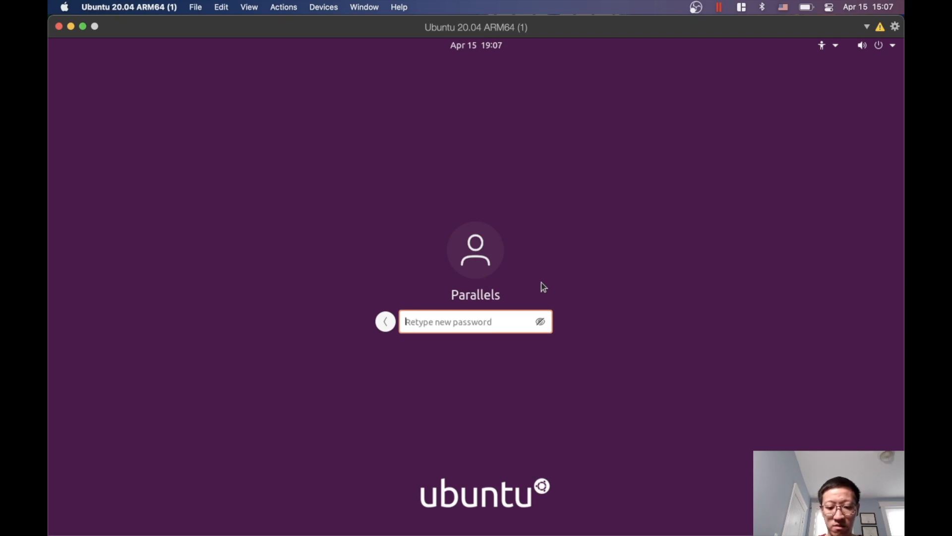
pyautogui.write('••')
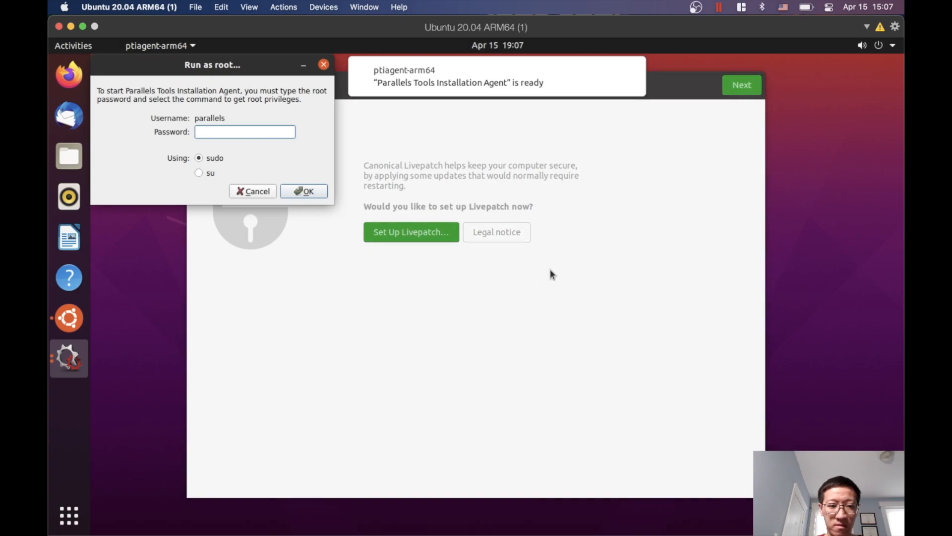
pyautogui.moveTo(249, 128)
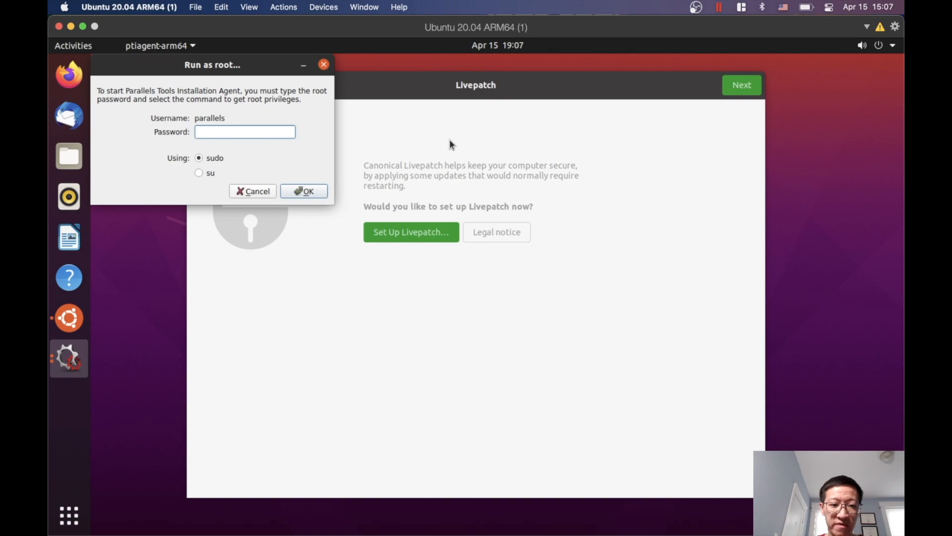
# Enter the root password to start the Parallels Tools installation
pyautogui.write('password')
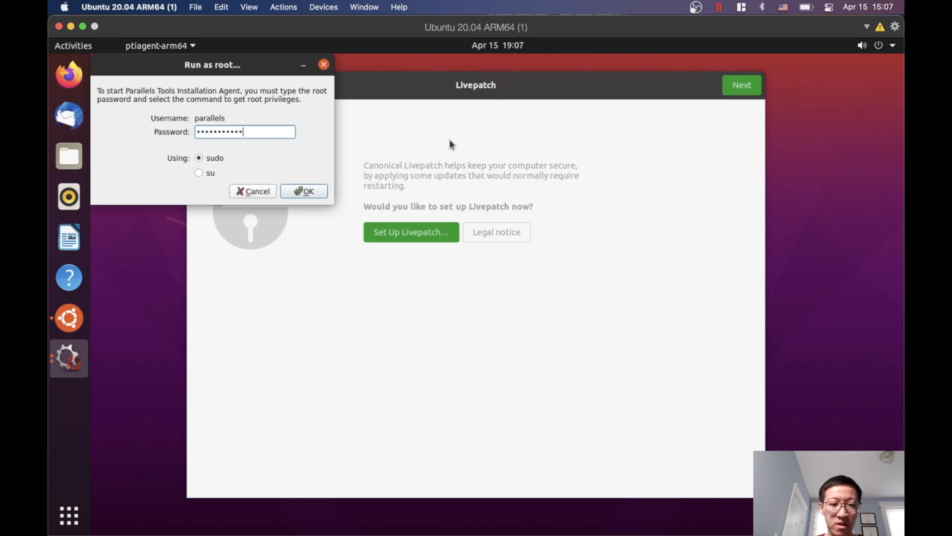
pyautogui.click(304, 191)
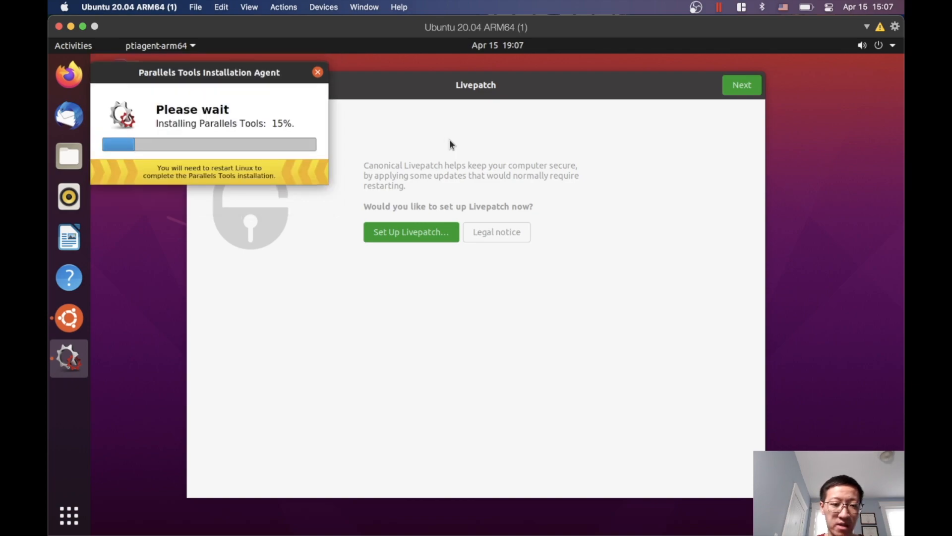
pyautogui.moveTo(341, 113)
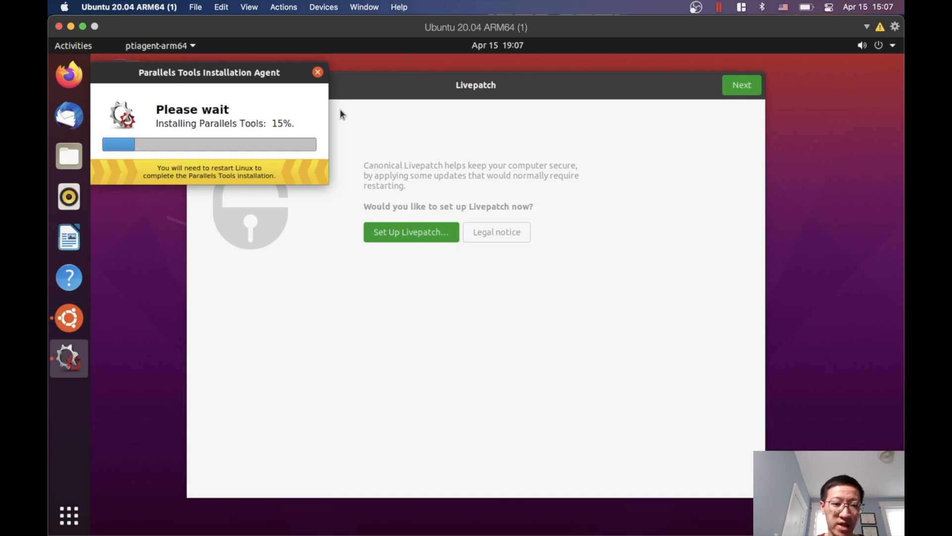
pyautogui.moveTo(373, 112)
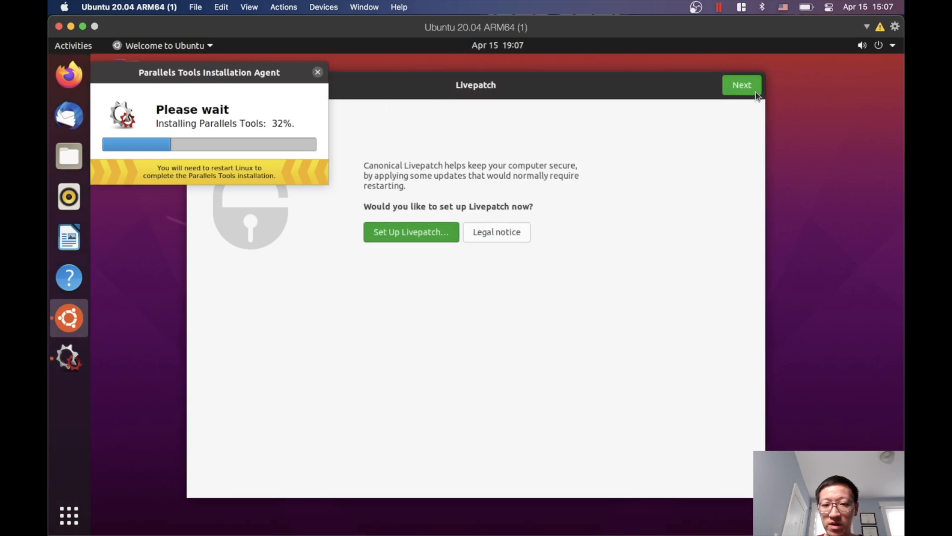
# Finish Ubuntu's welcome wizard, declining to send system info to Canonical
pyautogui.click(741, 85)
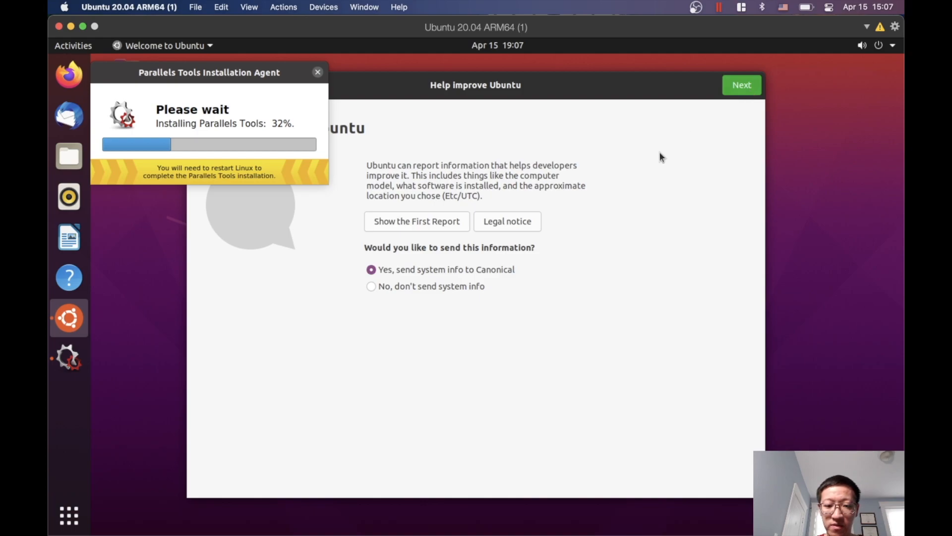
pyautogui.click(371, 287)
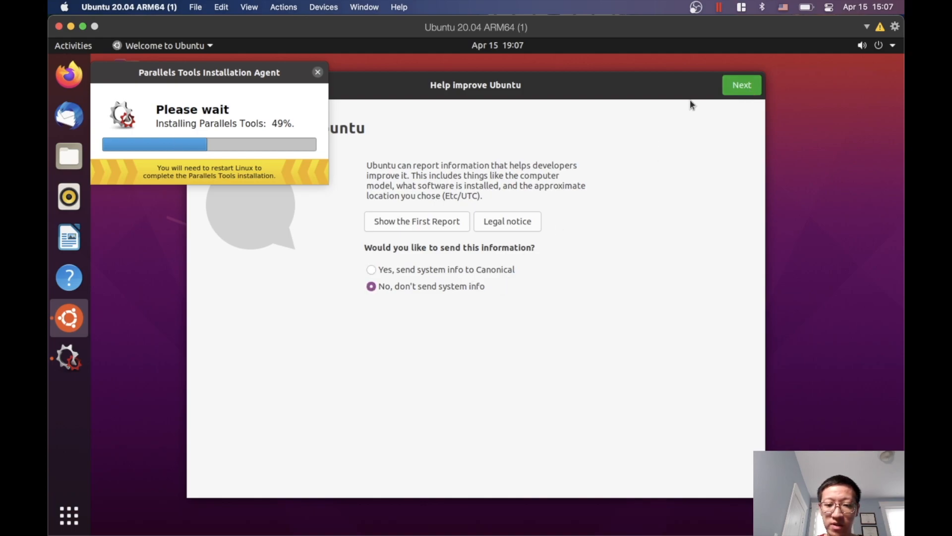
pyautogui.click(742, 85)
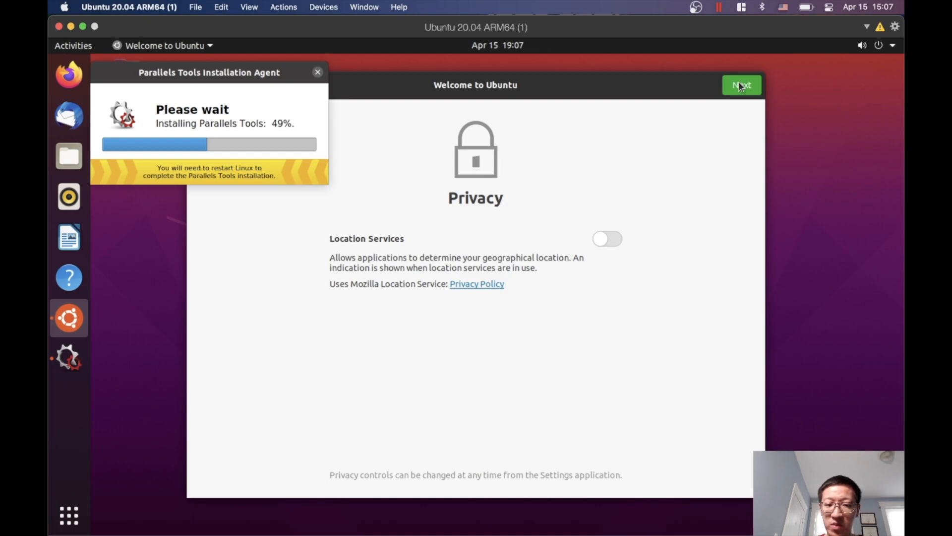
pyautogui.click(741, 85)
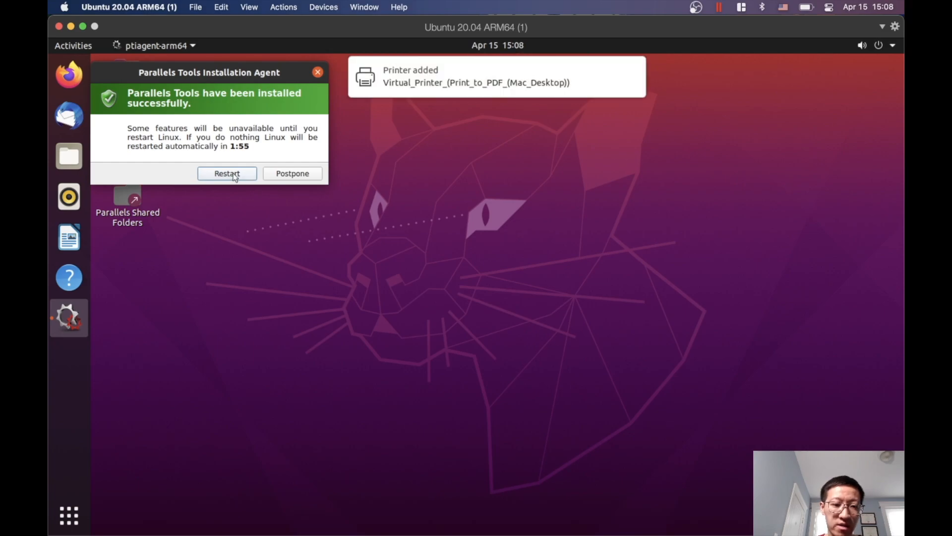
# Restart Linux to complete Parallels Tools and log back in with the password
pyautogui.click(227, 173)
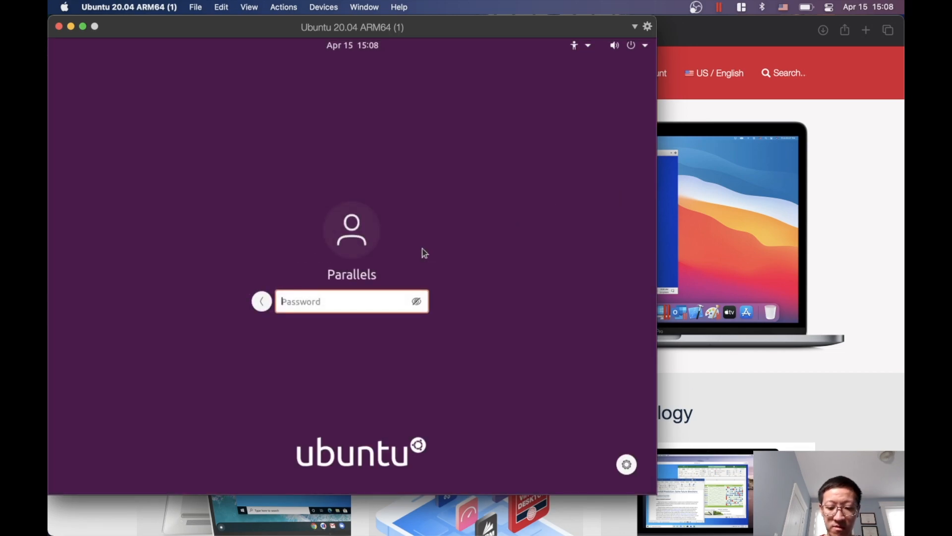
pyautogui.write('password')
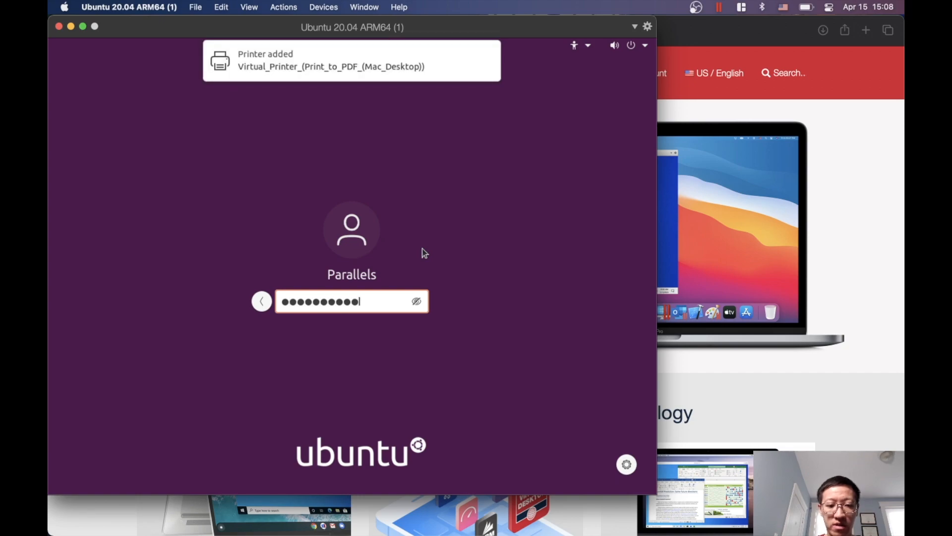
pyautogui.press('Return')
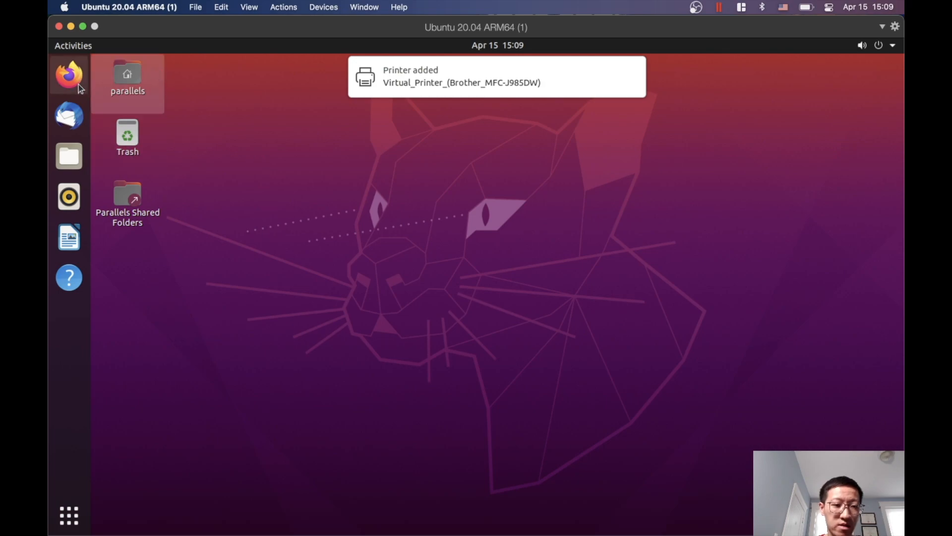
pyautogui.click(69, 75)
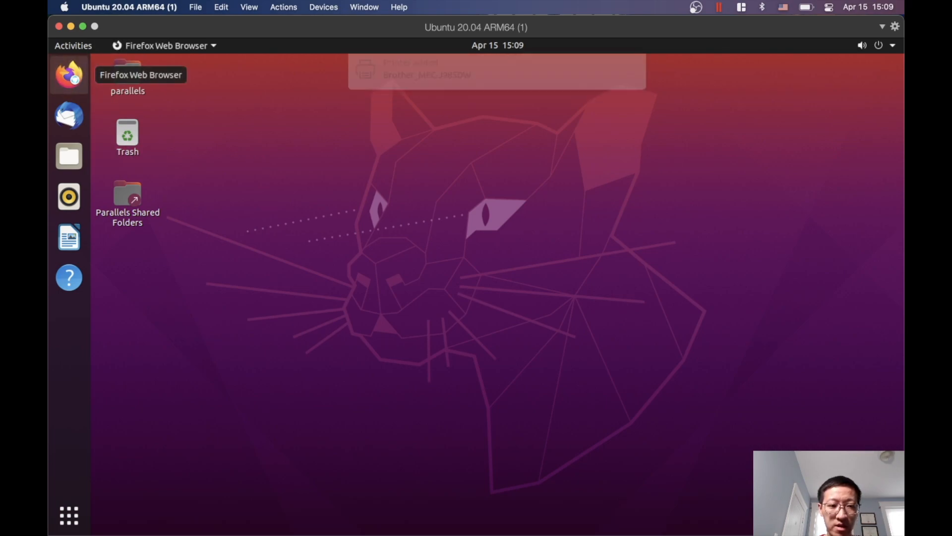
pyautogui.click(68, 75)
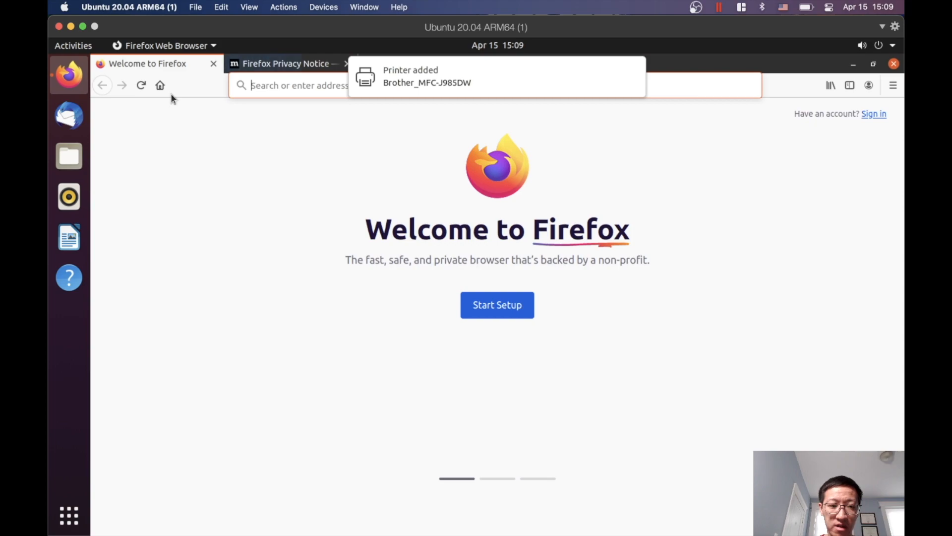
pyautogui.click(285, 63)
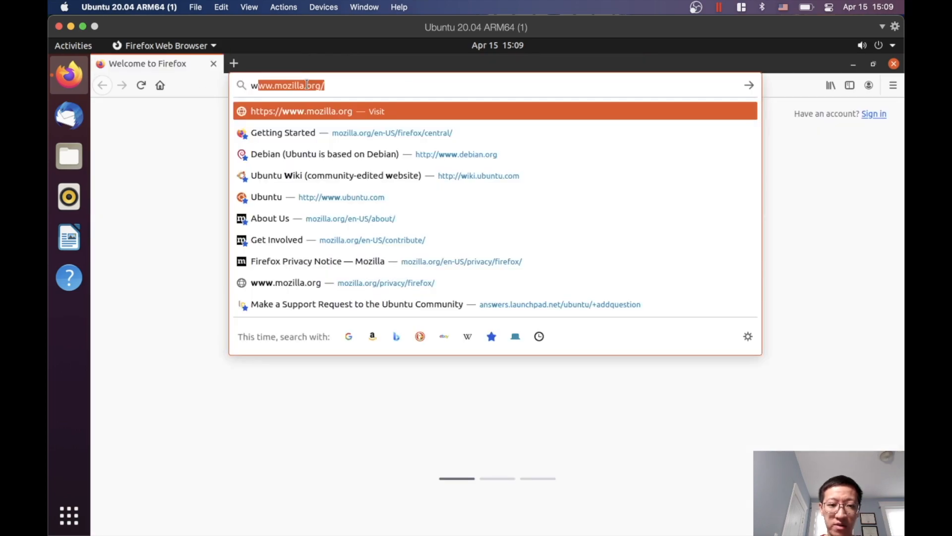
pyautogui.write('www.google.com/?gws_rd=ssl')
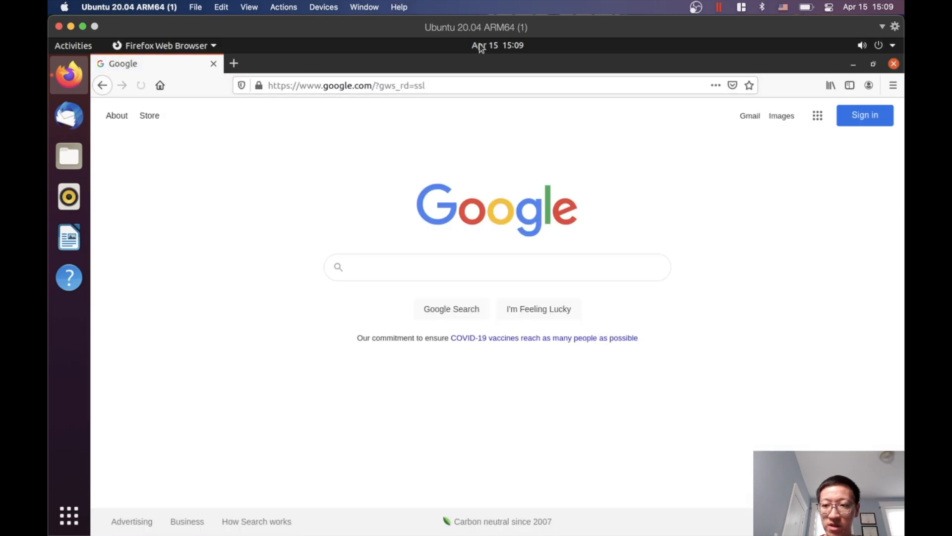
pyautogui.click(893, 63)
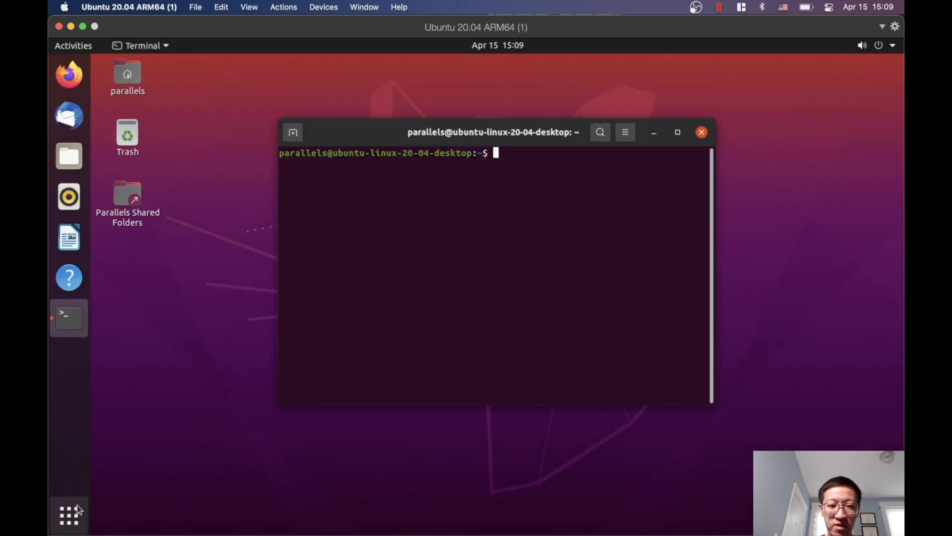
# Run sudo apt update and sudo apt upgrade, confirming the 83-package upgrade
pyautogui.write('sudo apt update')
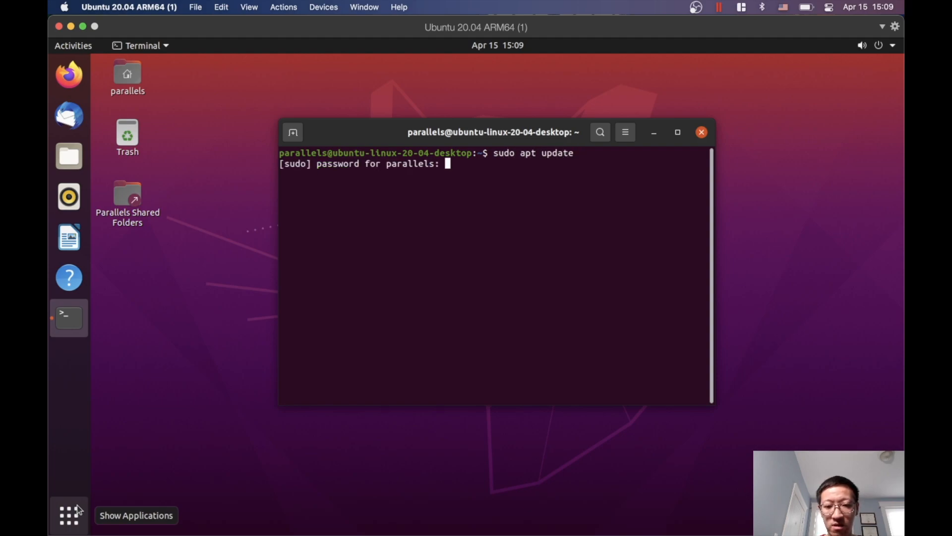
pyautogui.press('Return')
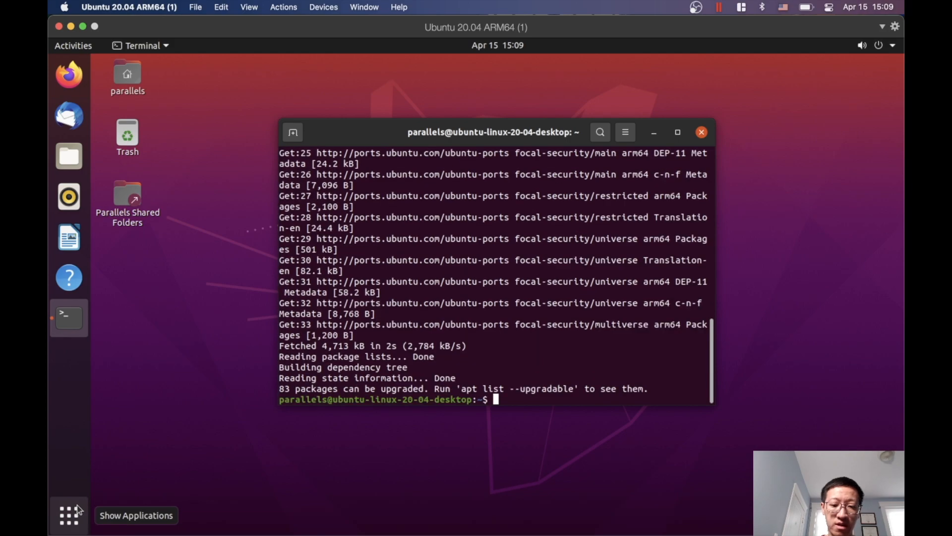
pyautogui.write('sudo apt upg')
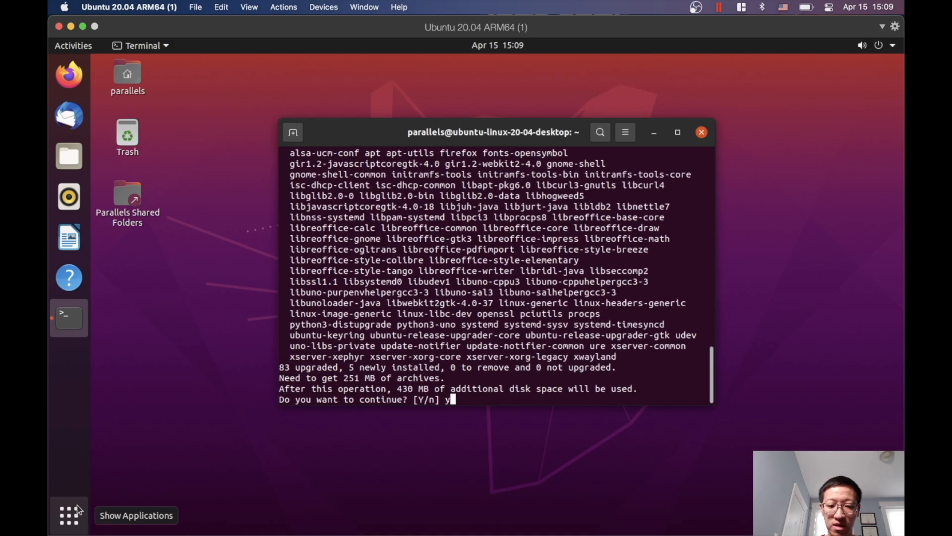
pyautogui.press('Return')
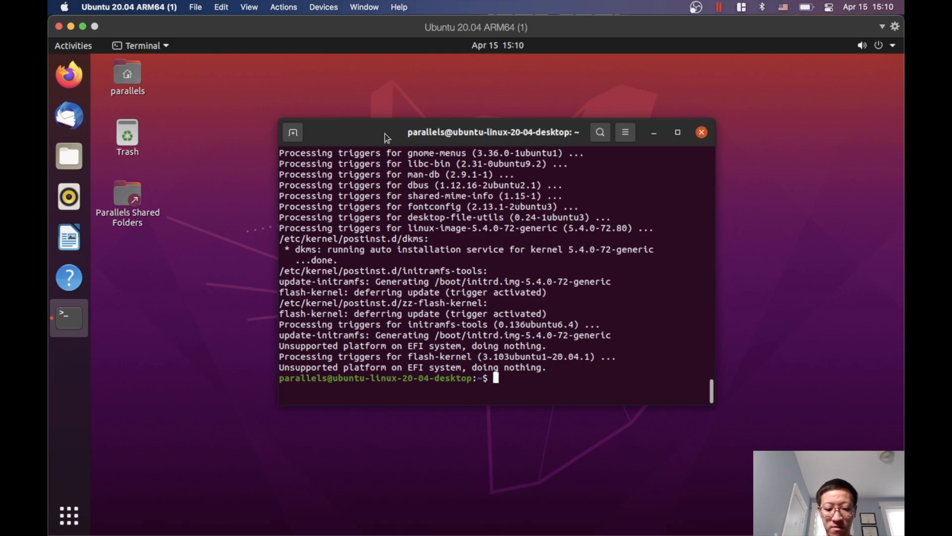
# Install Terminator with sudo apt install and close the Terminal window
pyautogui.write('s')
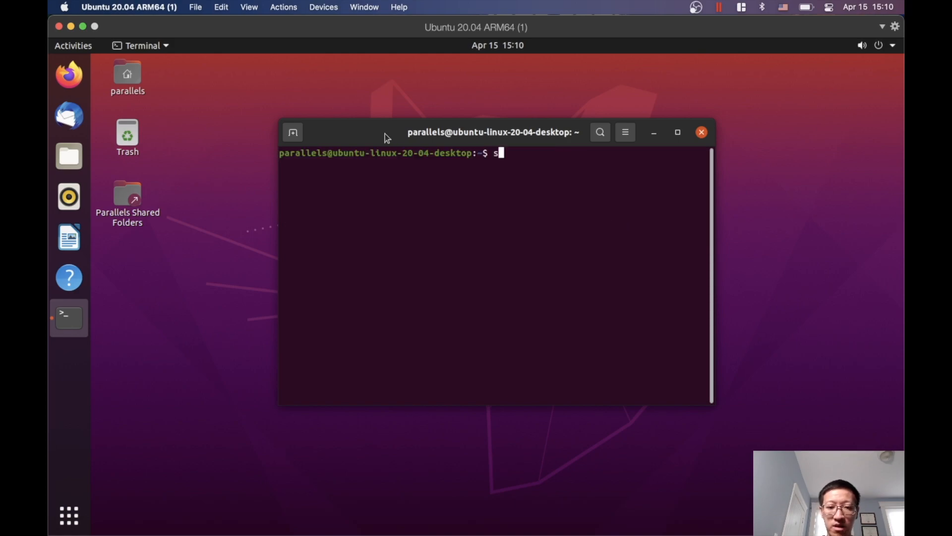
pyautogui.write('udo apt install terminator')
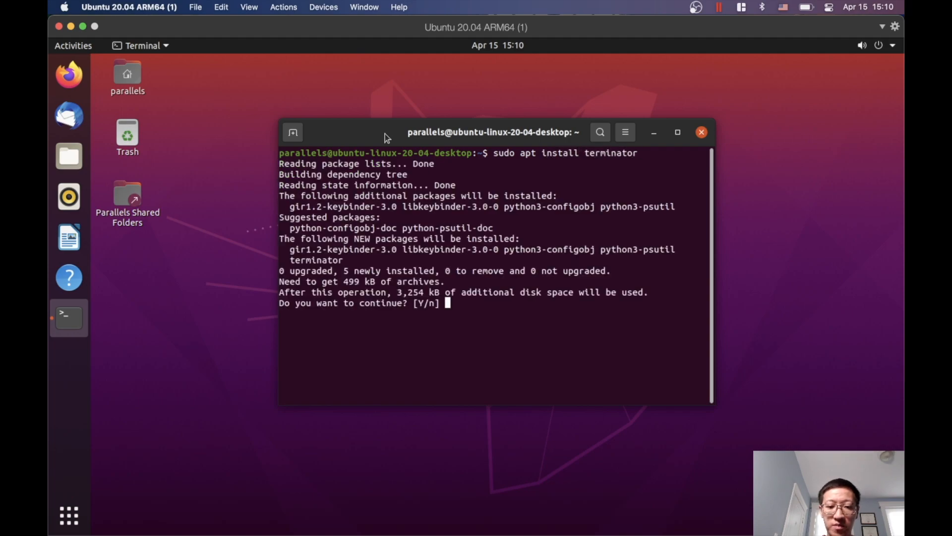
pyautogui.write('y')
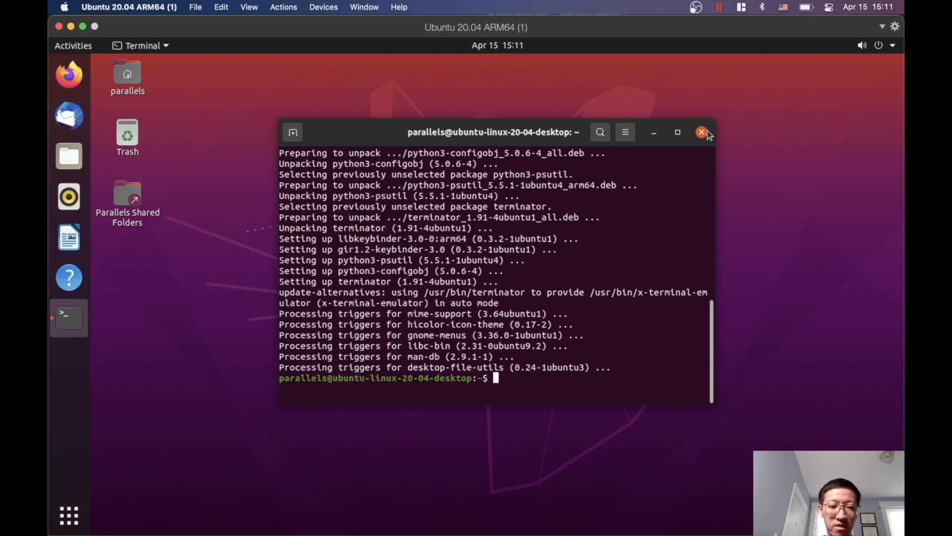
pyautogui.click(701, 131)
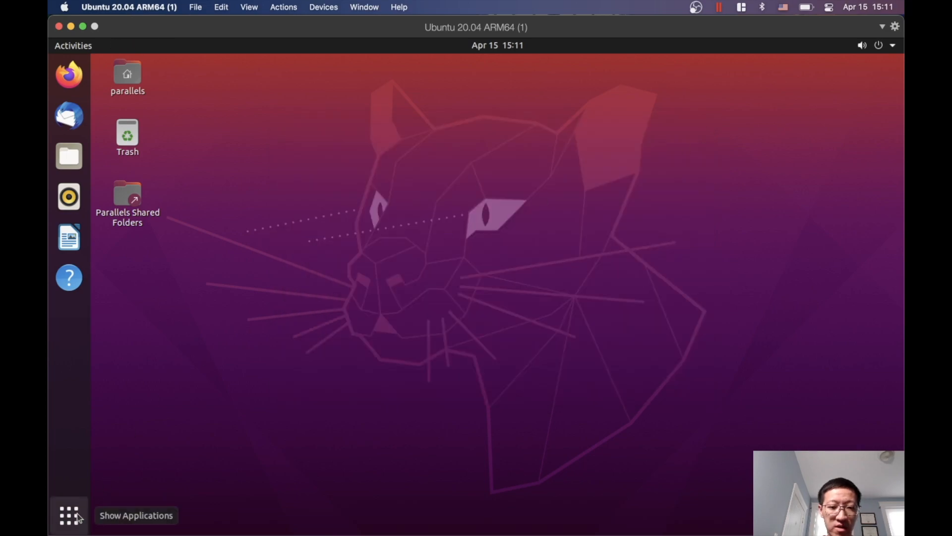
# Find Terminator in Activities, pin it to favorites and launch it from the dock
pyautogui.write('ter')
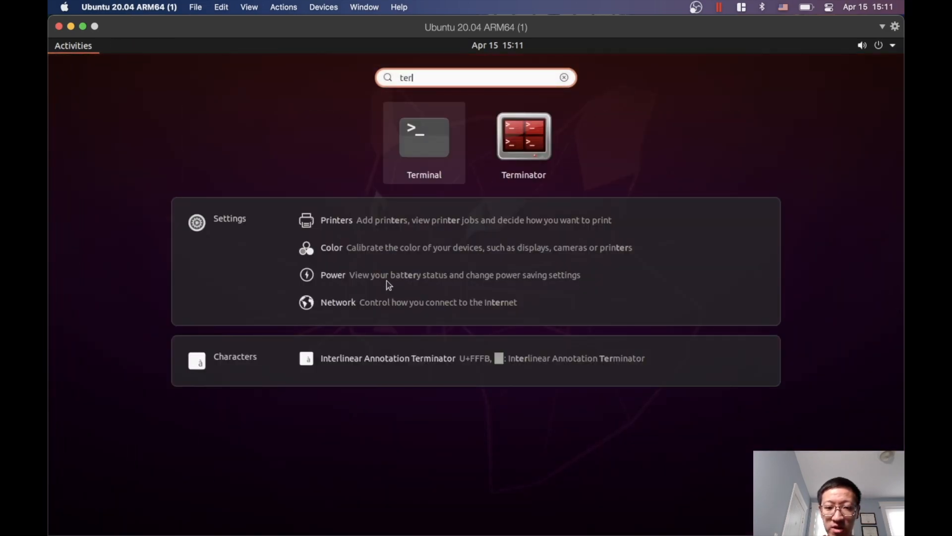
pyautogui.rightClick(524, 138)
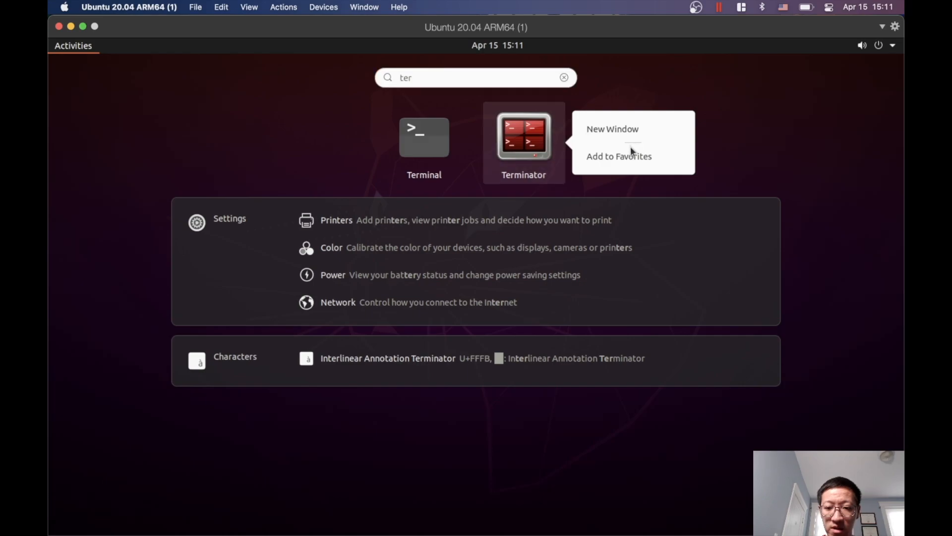
pyautogui.click(618, 157)
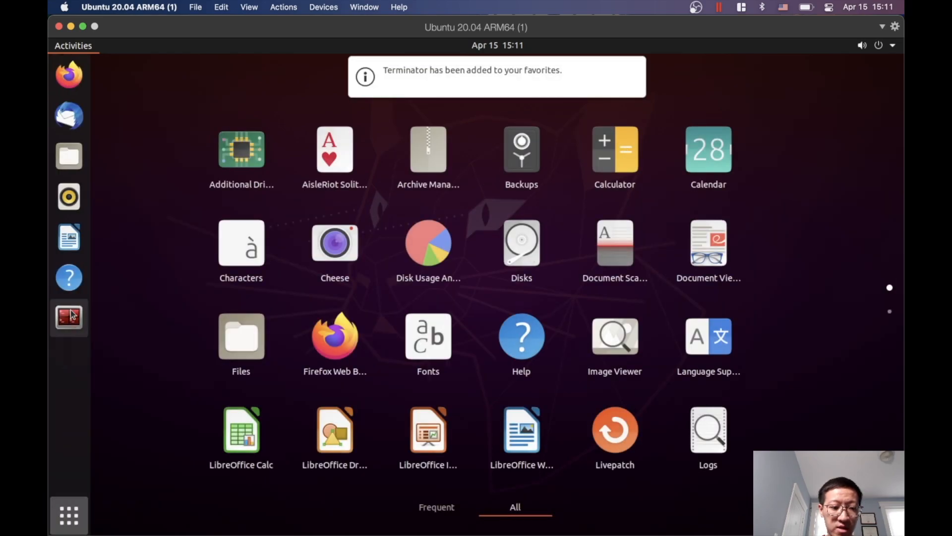
pyautogui.click(68, 318)
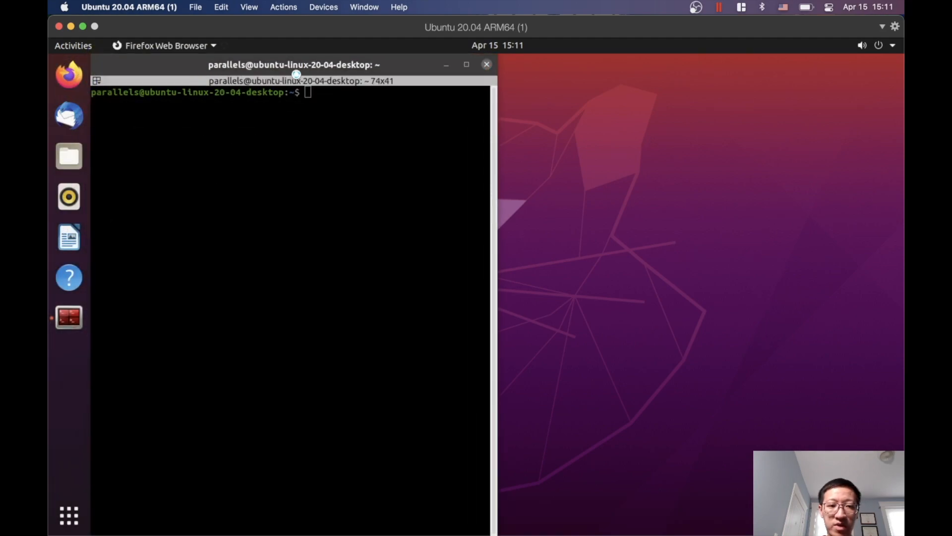
# Search Google for 'ros2 foxy' in Firefox and open the ROS 2 Foxy installation guide
pyautogui.click(69, 74)
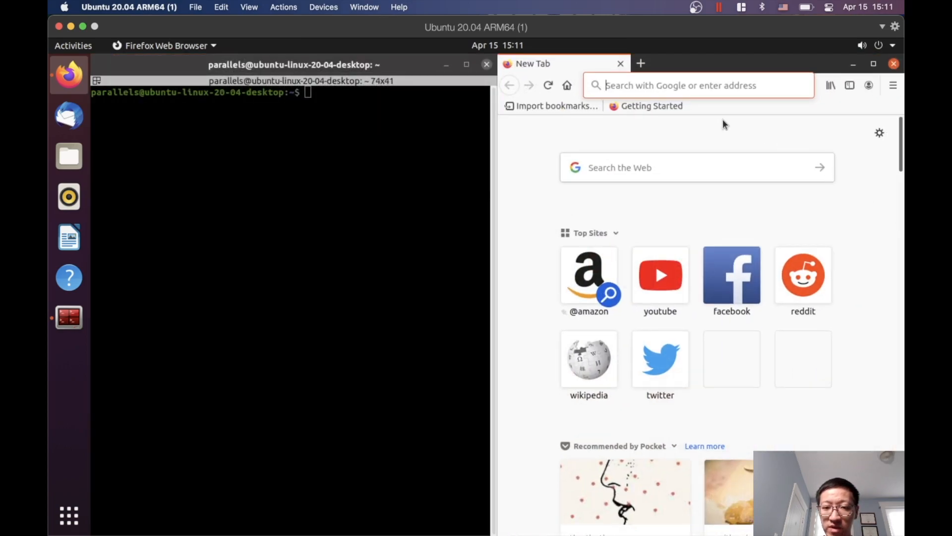
pyautogui.write('google.com')
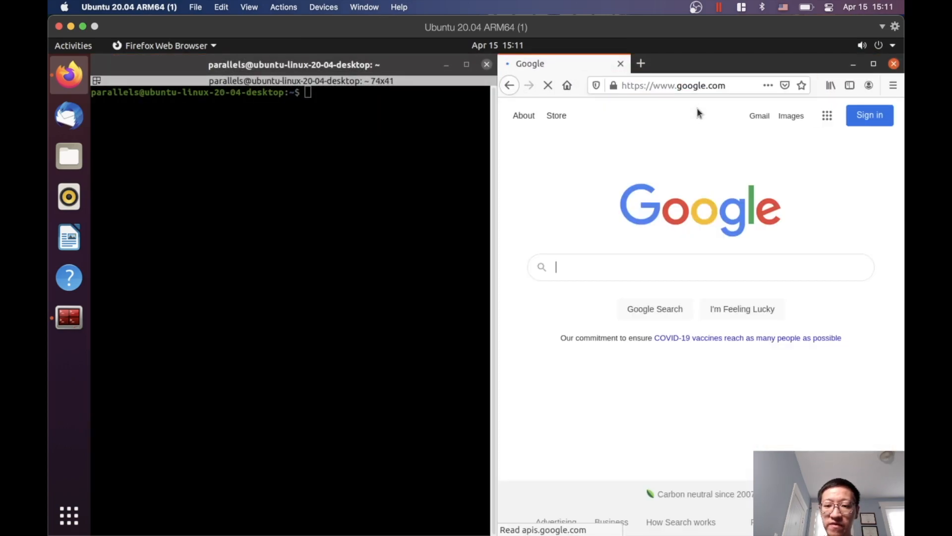
pyautogui.write('ros2')
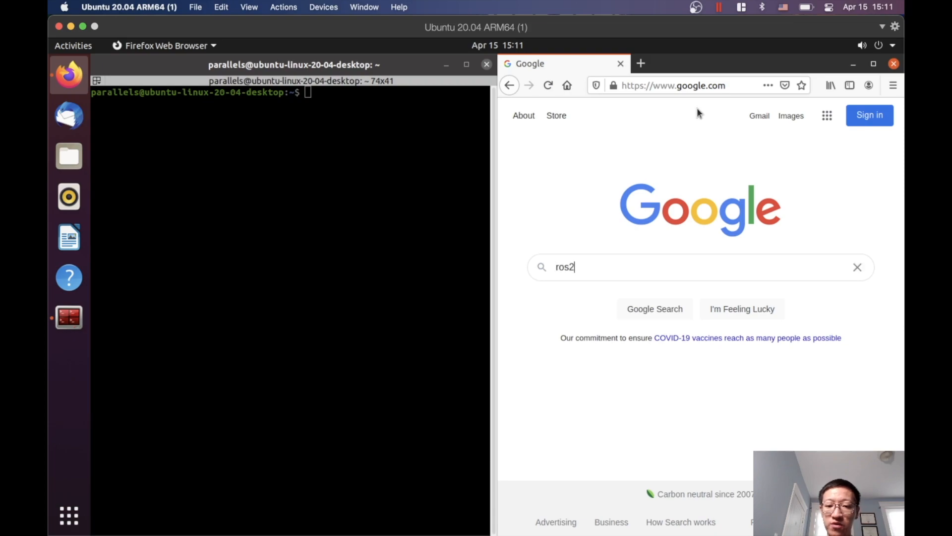
pyautogui.write('foxy')
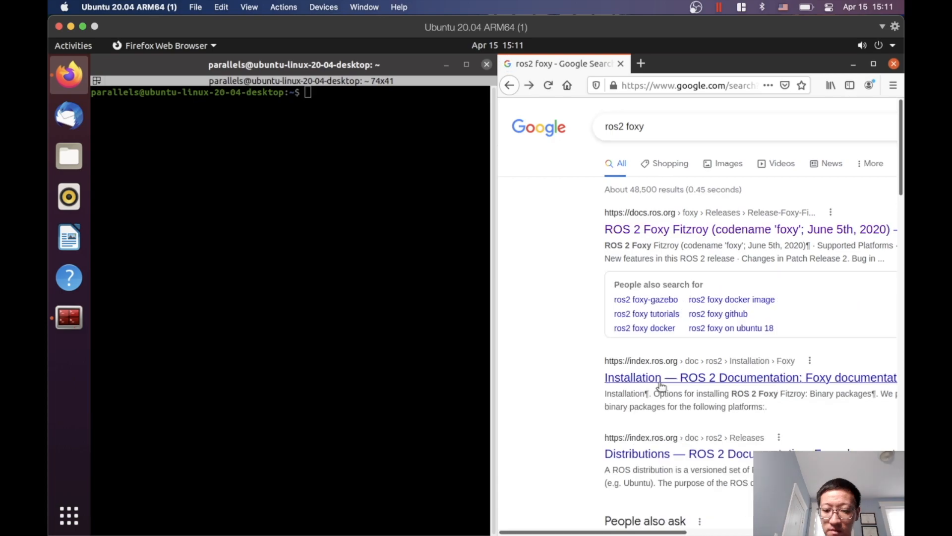
pyautogui.click(633, 377)
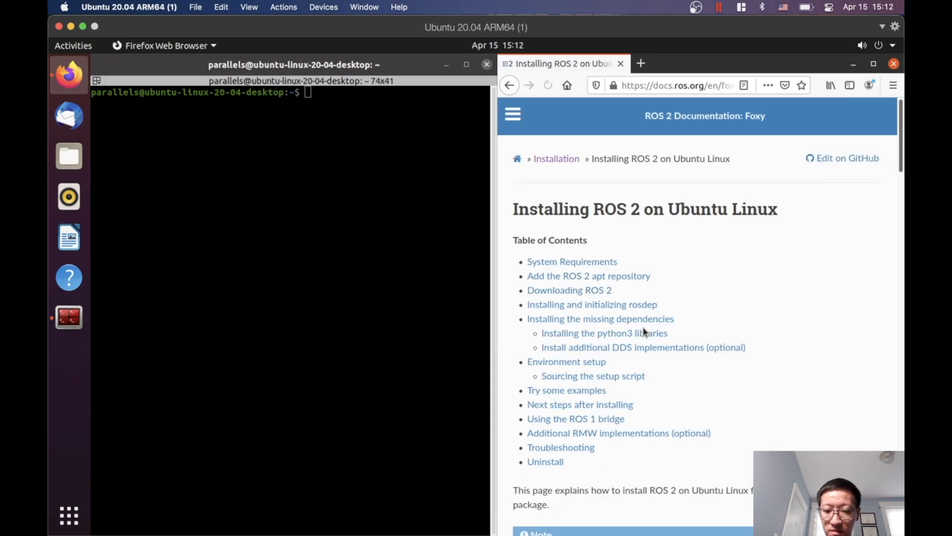
# Run the docs commands installing curl and gnupg2, saving the ROS GPG key and adding the ROS 2 apt repository
pyautogui.scroll(-3)
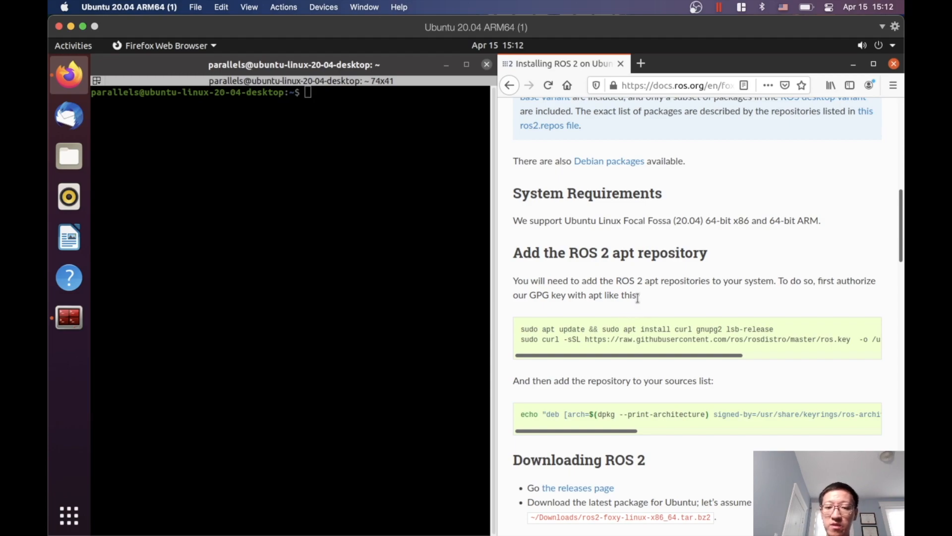
pyautogui.moveTo(628, 320)
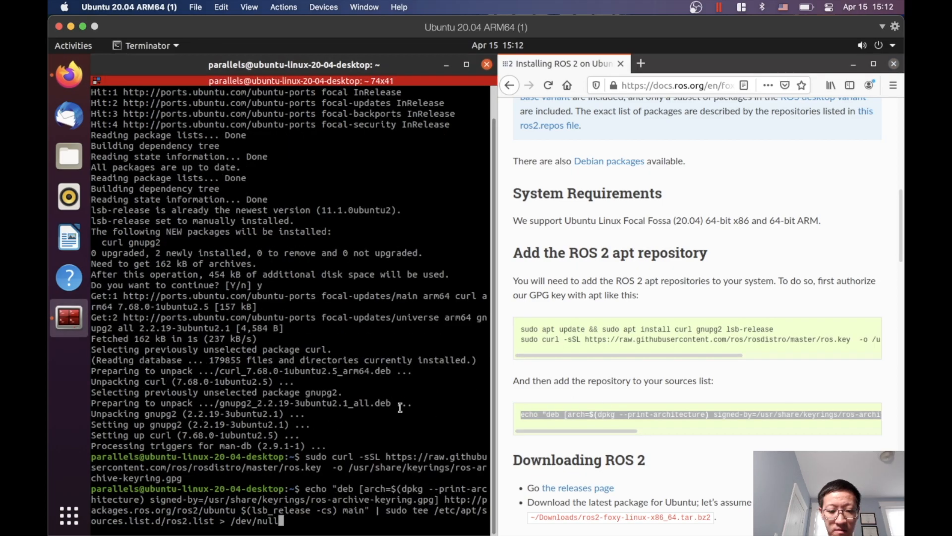
pyautogui.press('Return')
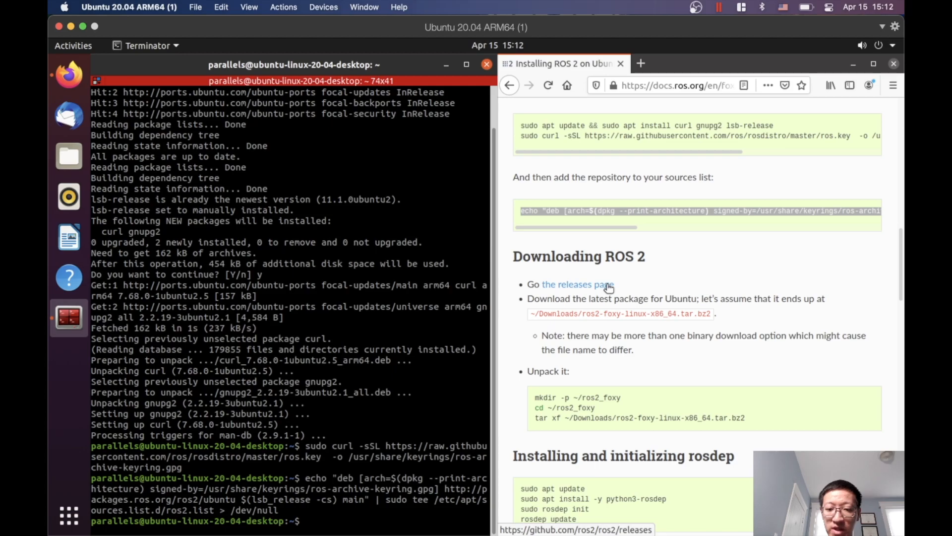
pyautogui.moveTo(551, 323)
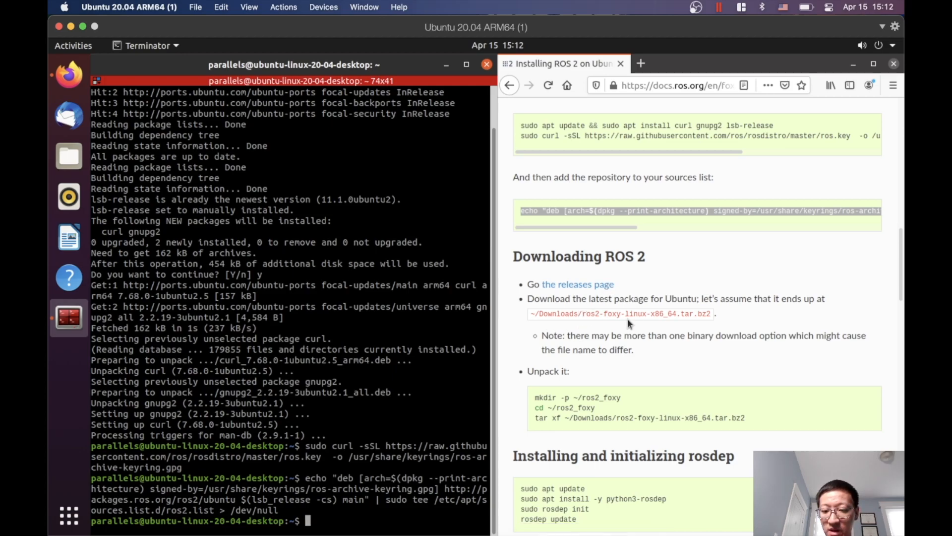
pyautogui.moveTo(666, 313)
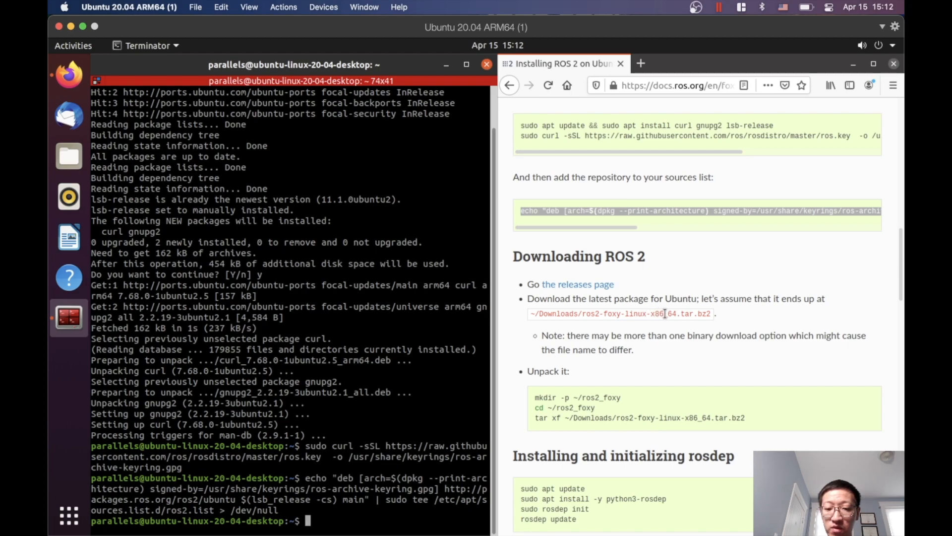
pyautogui.moveTo(599, 288)
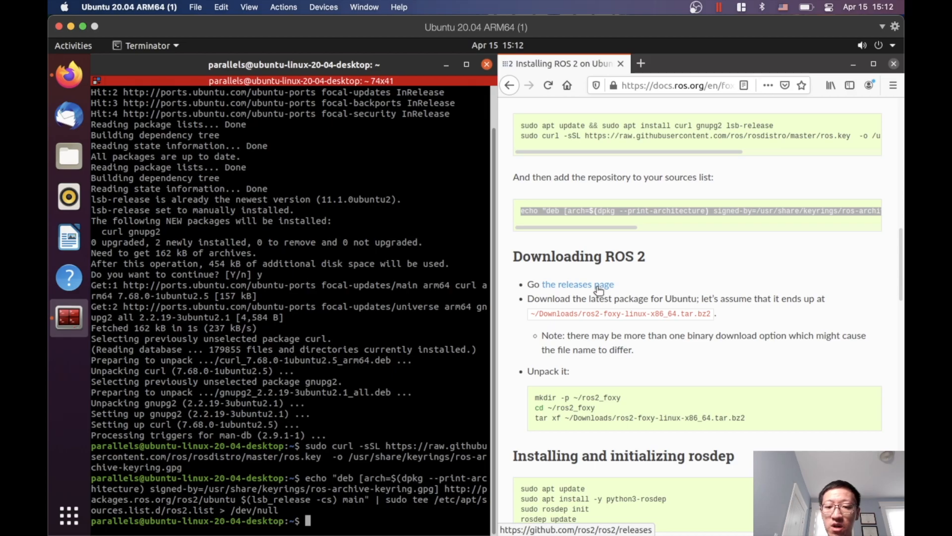
# Download ros2-foxy-20201211-linux-focal-arm64.tar.bz2 from Foxy Patch Release 4, saving it as a file
pyautogui.click(578, 284)
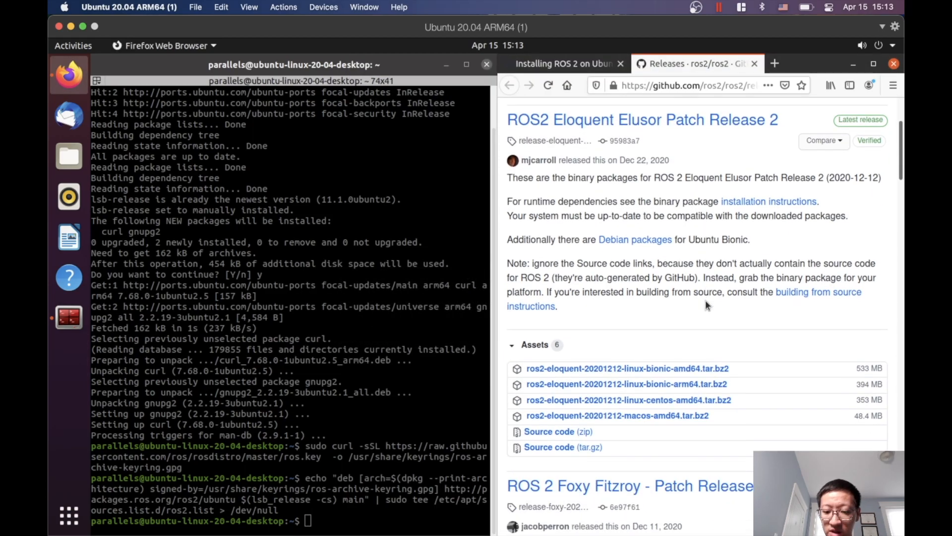
pyautogui.scroll(-3)
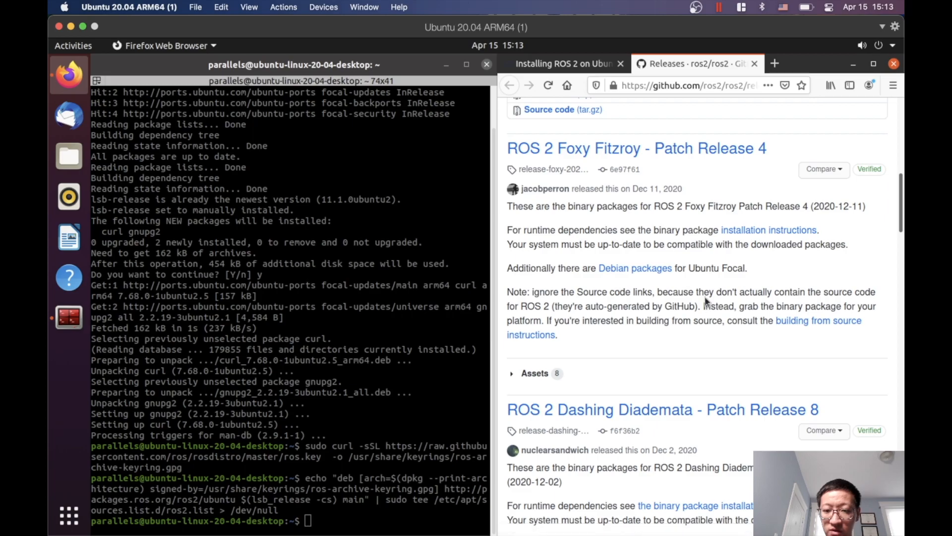
pyautogui.moveTo(622, 275)
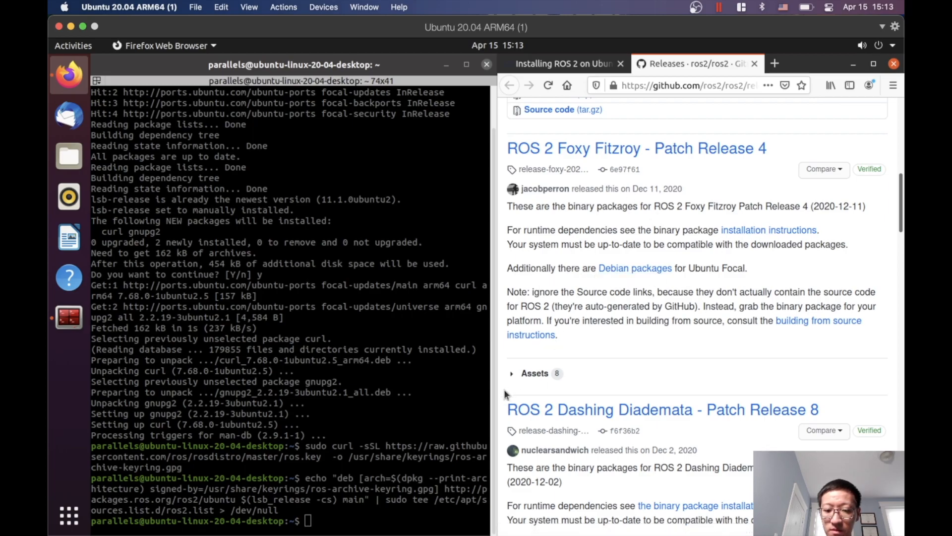
pyautogui.click(534, 373)
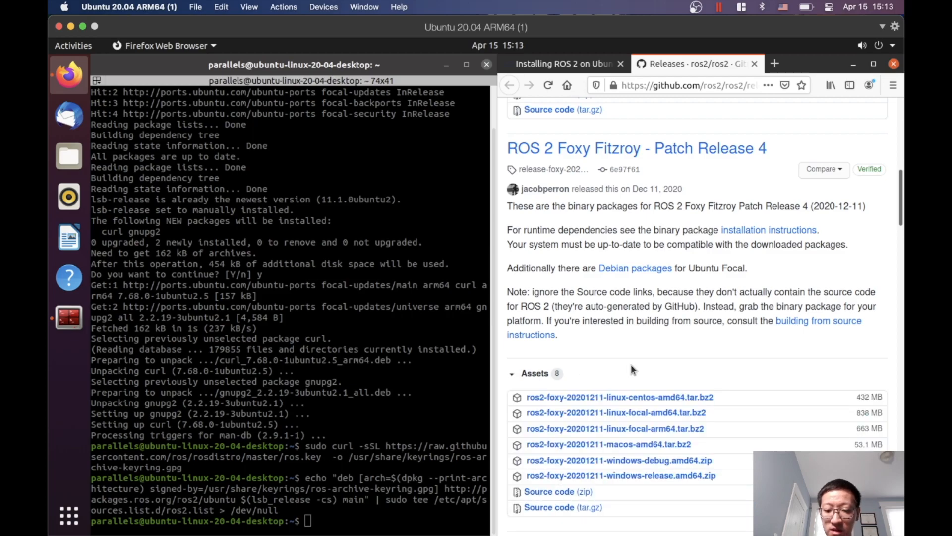
pyautogui.moveTo(670, 429)
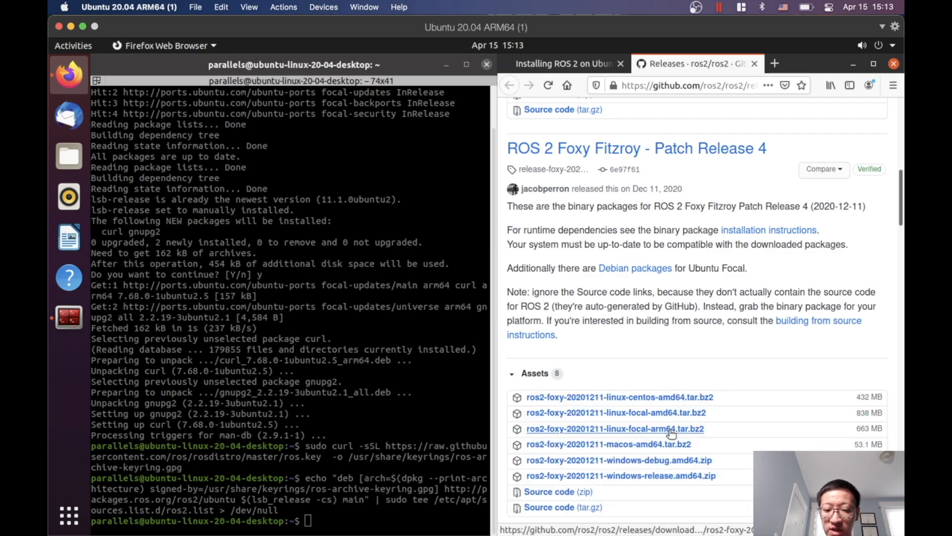
pyautogui.moveTo(689, 433)
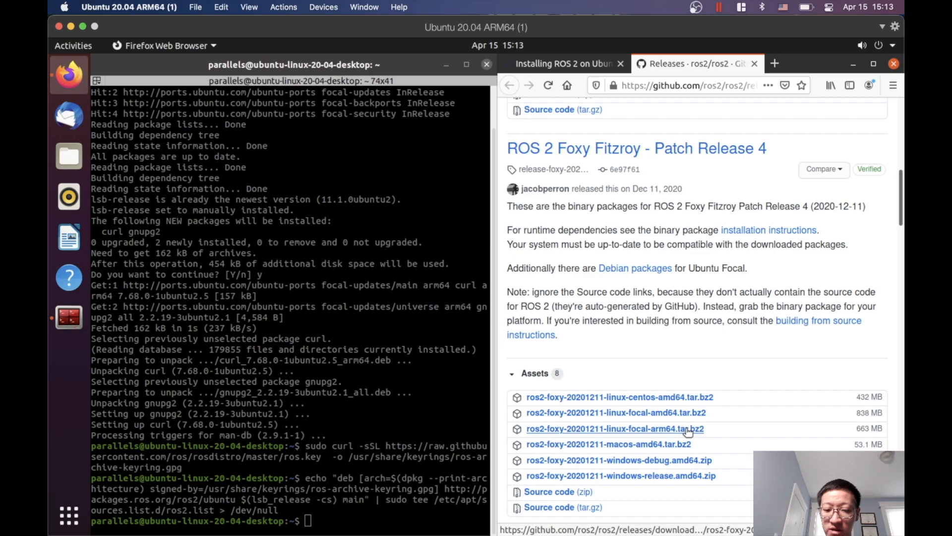
pyautogui.click(614, 429)
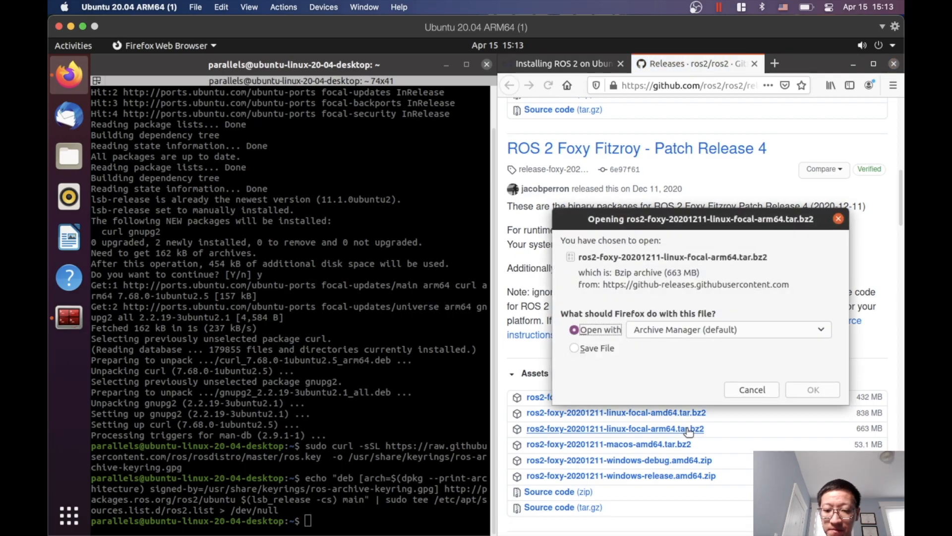
pyautogui.click(574, 347)
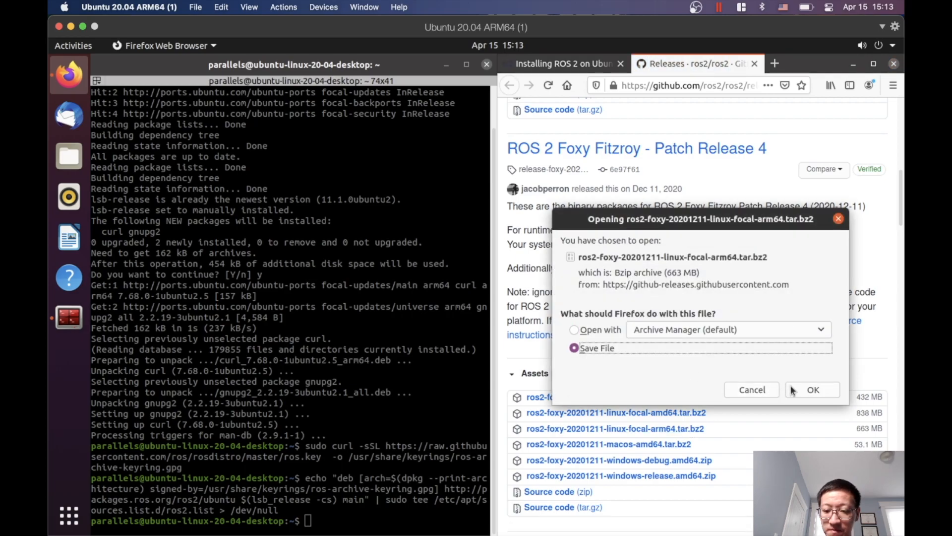
pyautogui.click(812, 389)
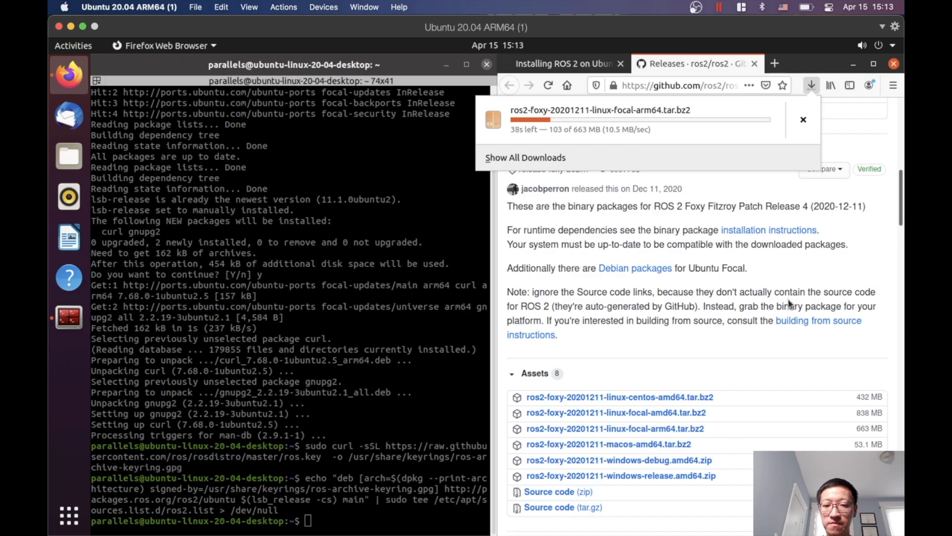
pyautogui.moveTo(740, 222)
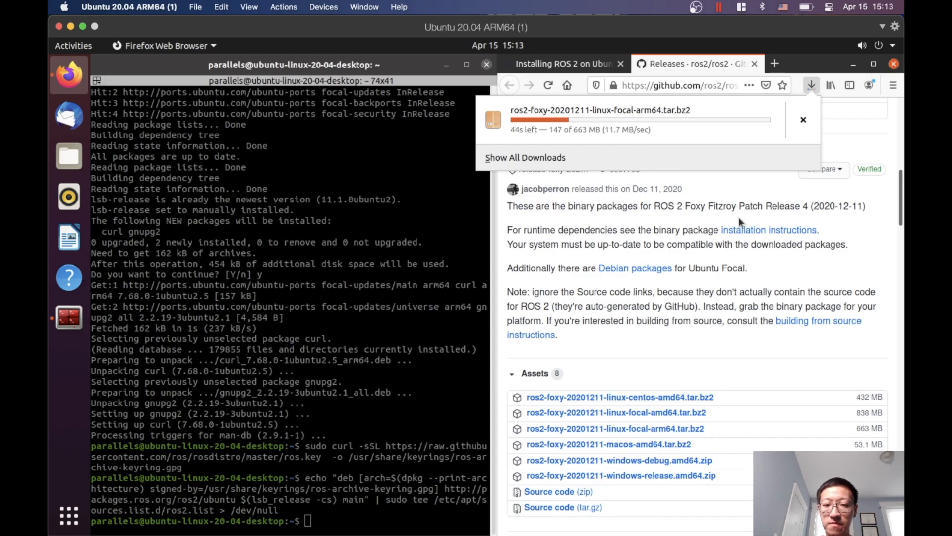
pyautogui.moveTo(728, 187)
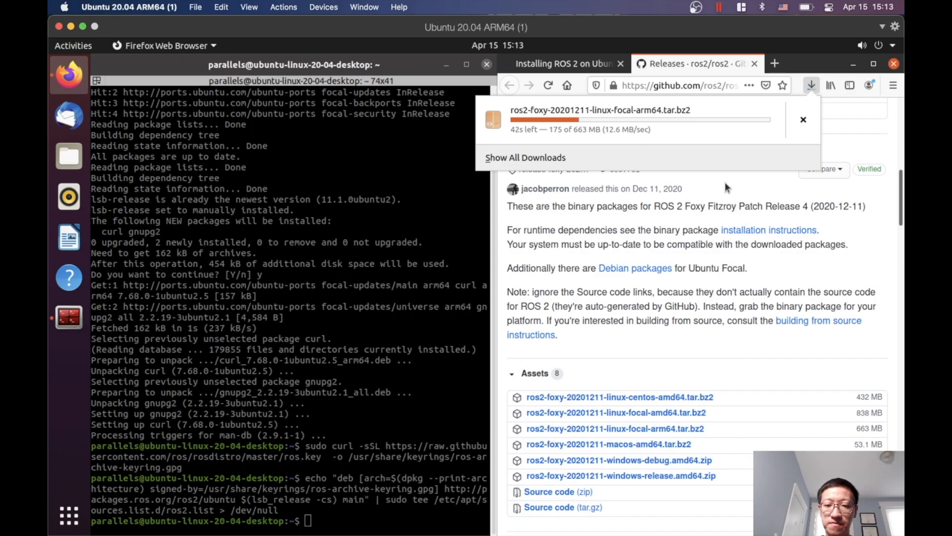
pyautogui.moveTo(632, 191)
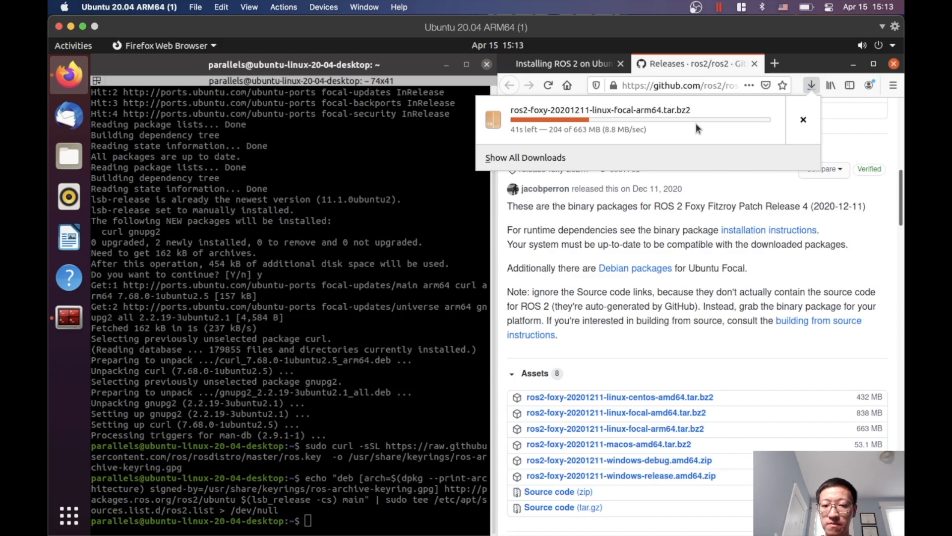
pyautogui.moveTo(768, 124)
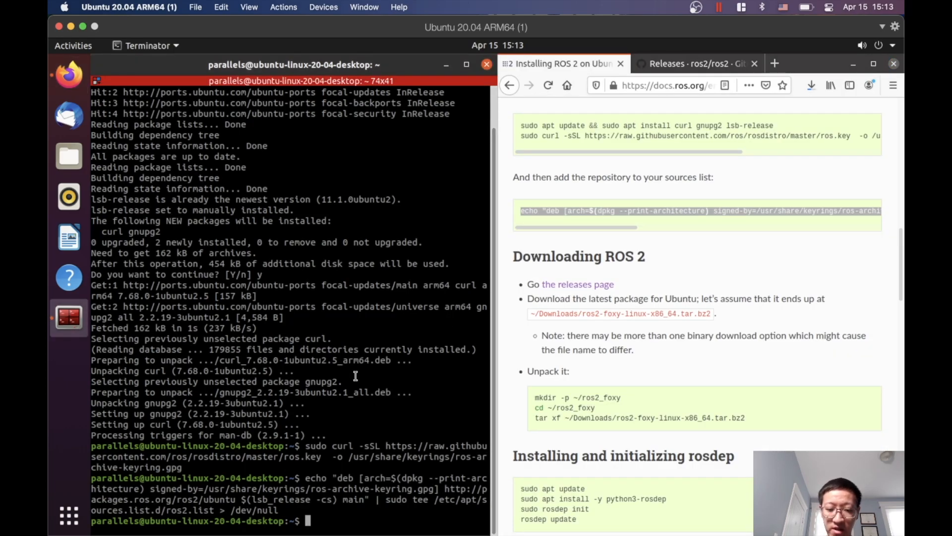
pyautogui.moveTo(644, 374)
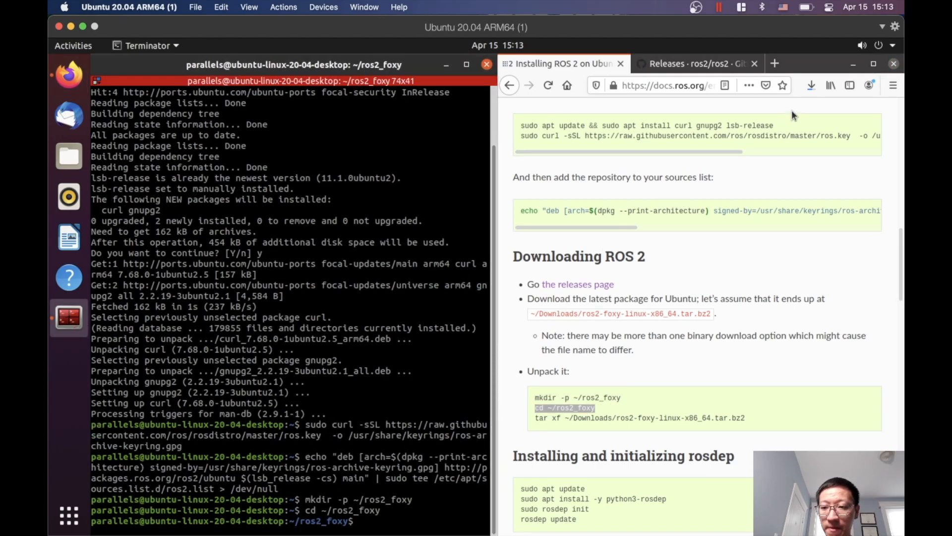
# Extract ~/Downloads/ros2-foxy-20201211-linux-focal-arm64.tar.bz2 with tar xf inside ~/ros2_foxy
pyautogui.click(811, 85)
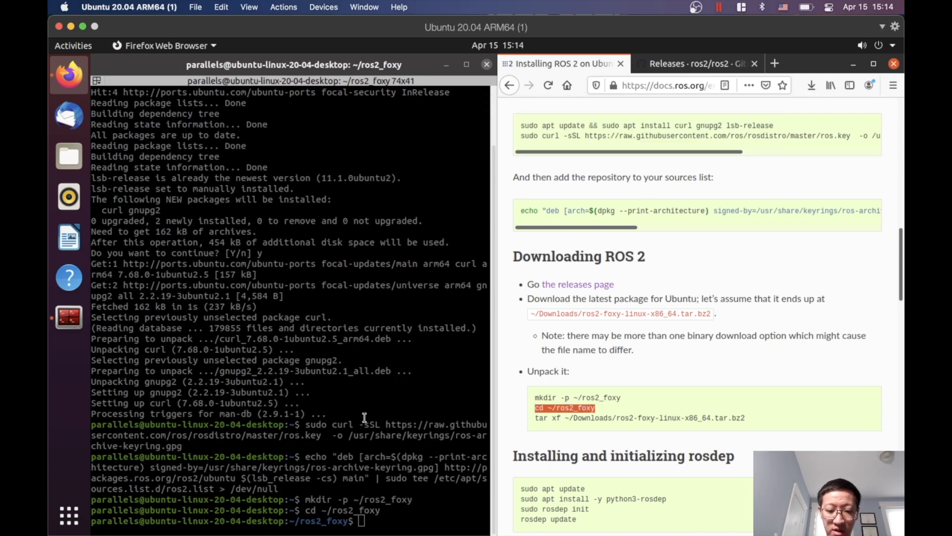
pyautogui.write('tar xf')
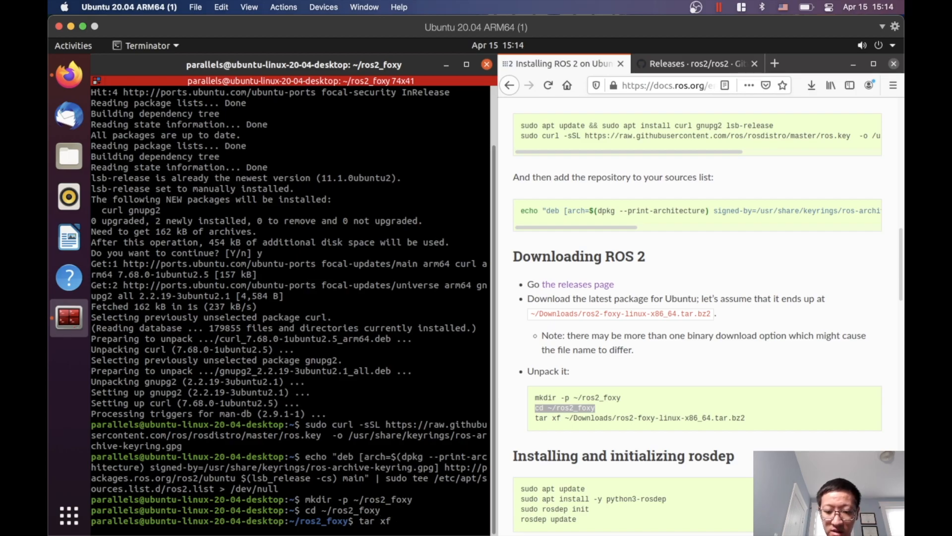
pyautogui.write('~/')
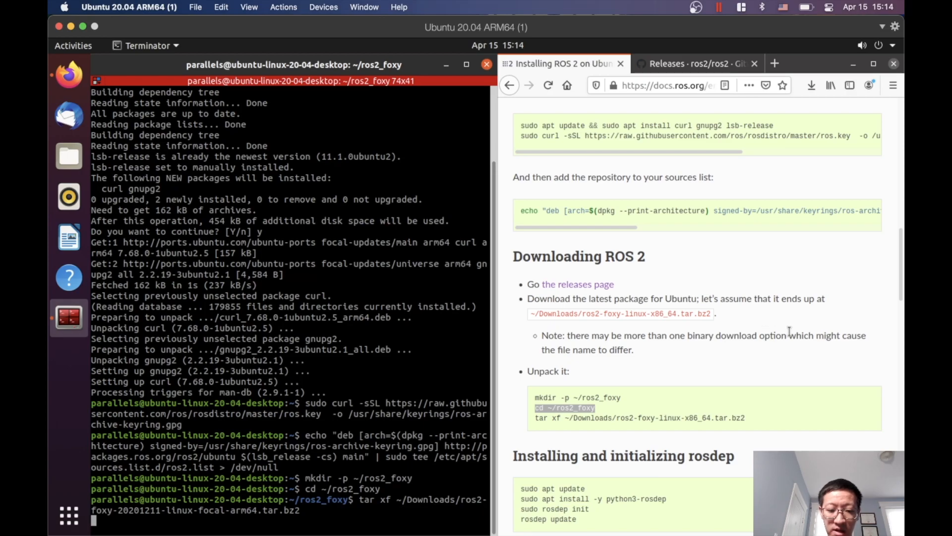
# Install python3-rosdep per 'Installing and initializing rosdep' and enter sudo rosdep init at the prompt
pyautogui.scroll(-3)
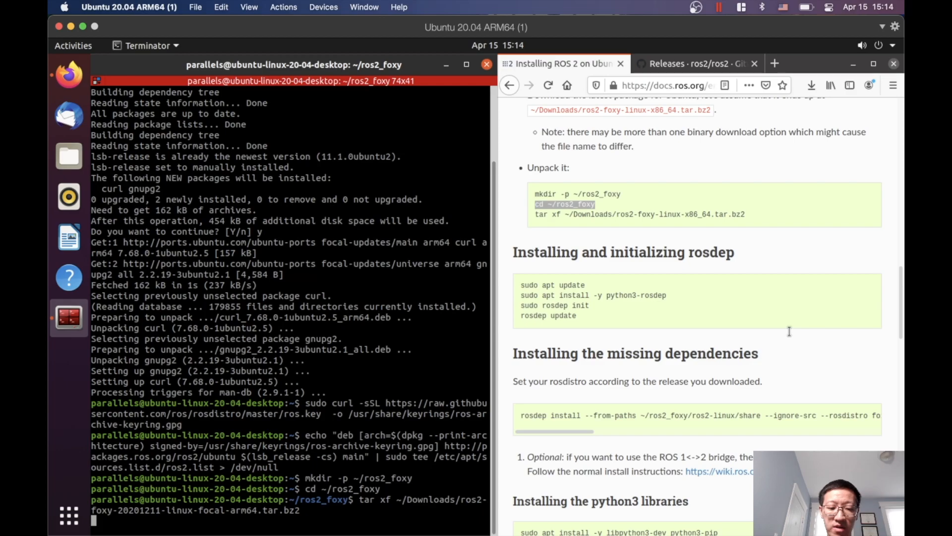
pyautogui.moveTo(723, 278)
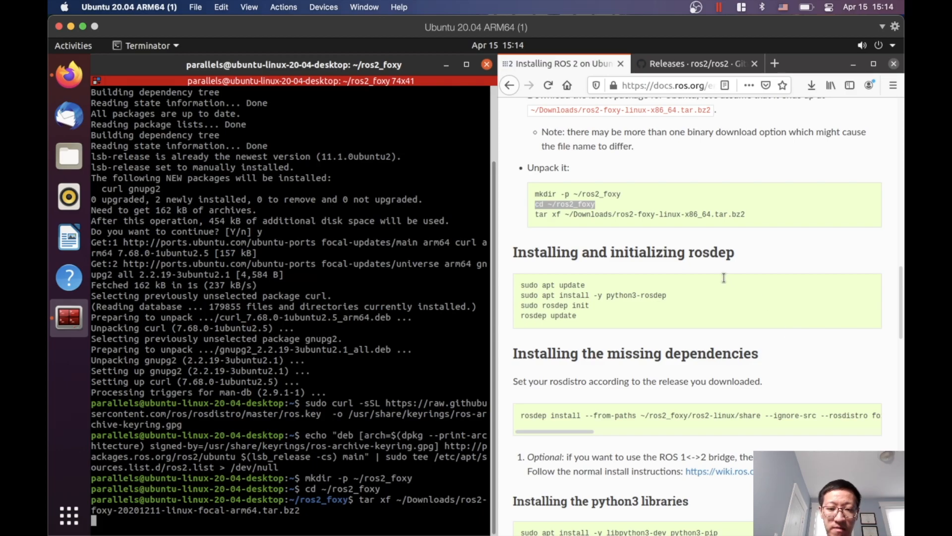
pyautogui.scroll(-3)
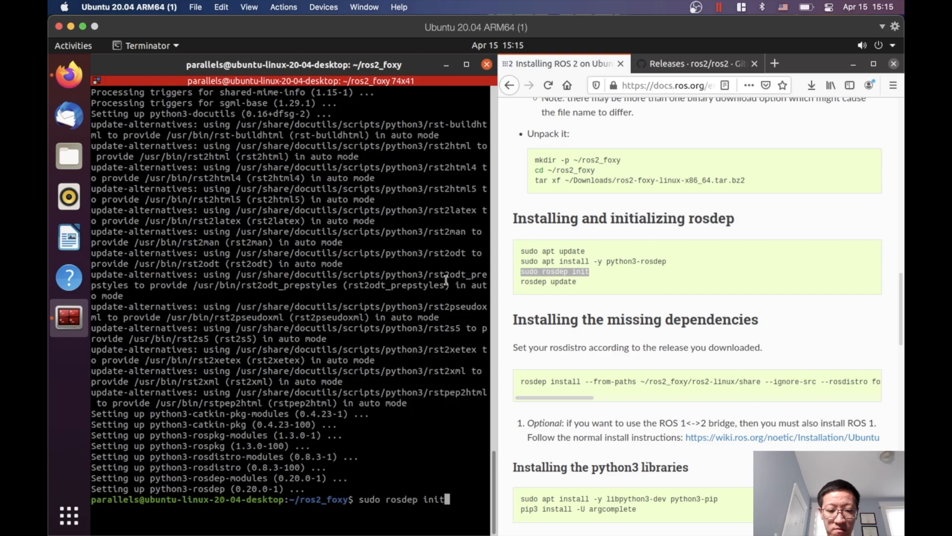
# Run rosdep init/update and the dependency install, then split Terminator into two ~/ros2_foxy panes
pyautogui.press('Return')
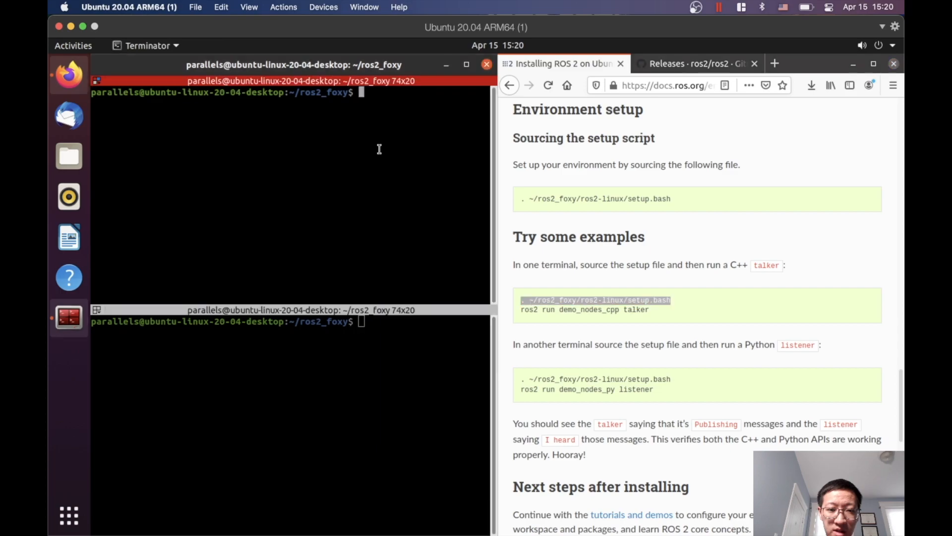
# Source ~/ros2_foxy/ros2-linux/setup.bash in both panes and run the demo_nodes_cpp talker publishing Hello World
pyautogui.write('. ~/ros2_foxy/ros2-linux/setup.bash')
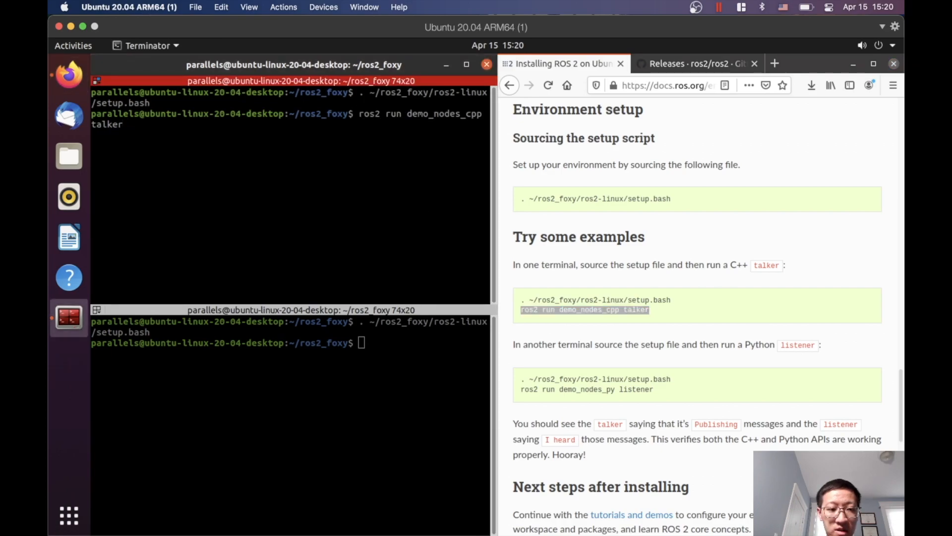
pyautogui.press('Return')
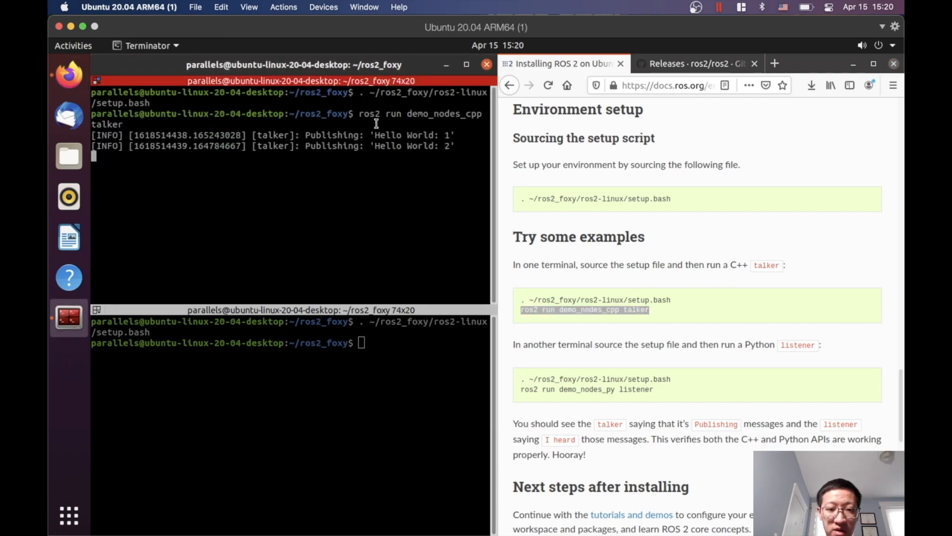